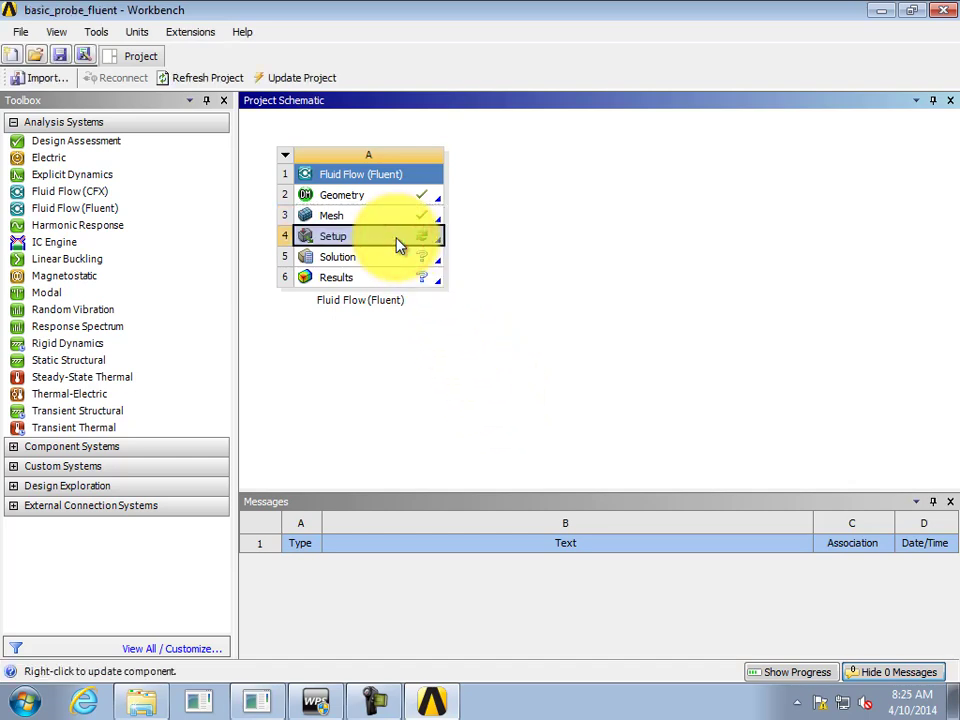
# Launch Fluent from the Fluid Flow Setup cell in serial mode
pyautogui.doubleClick(333, 235)
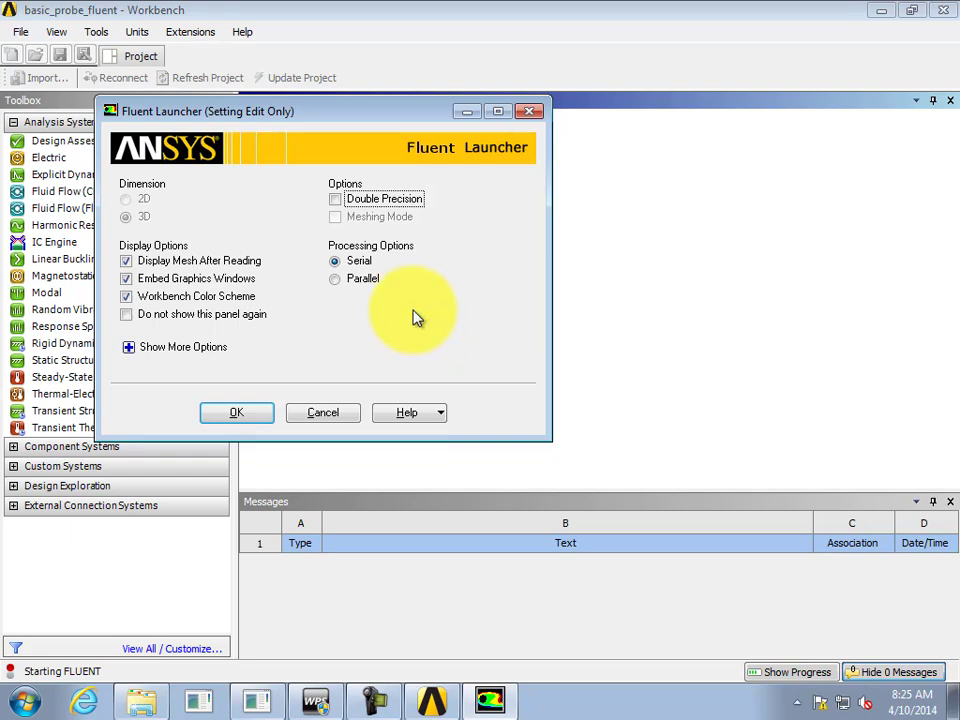
pyautogui.click(236, 413)
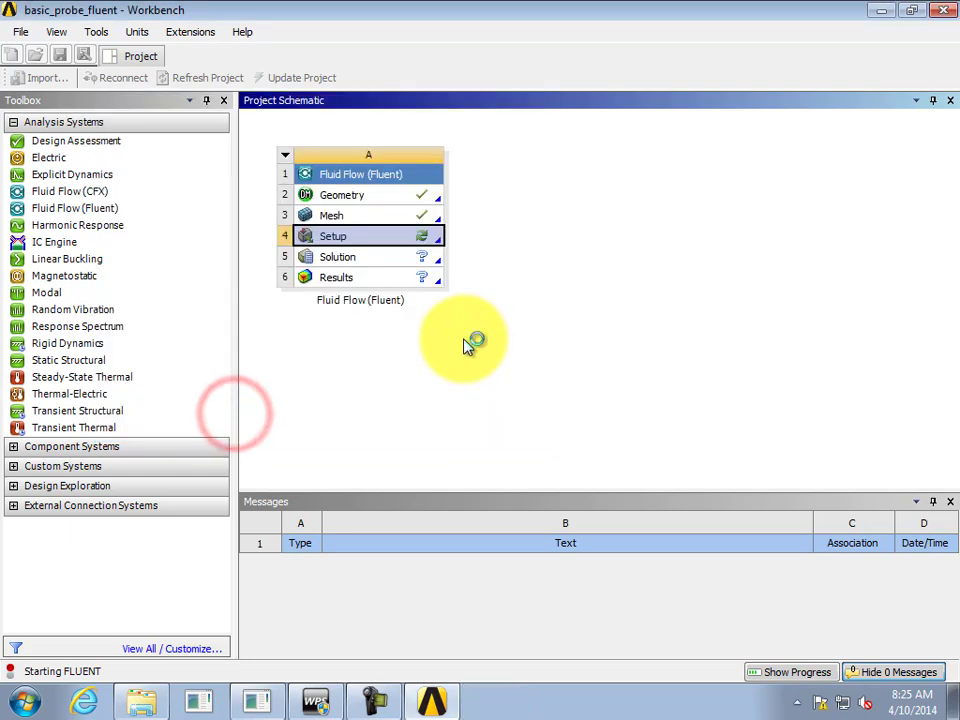
# Confirm the steady pressure-based solver with the mesh loaded, then show the Models list
pyautogui.doubleClick(333, 235)
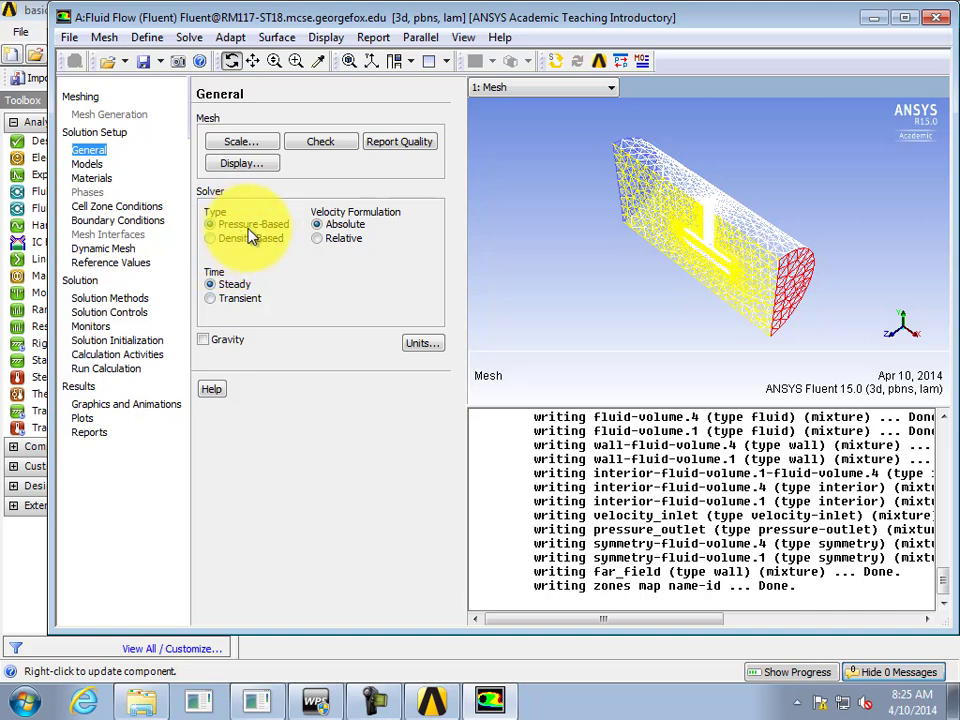
pyautogui.click(211, 238)
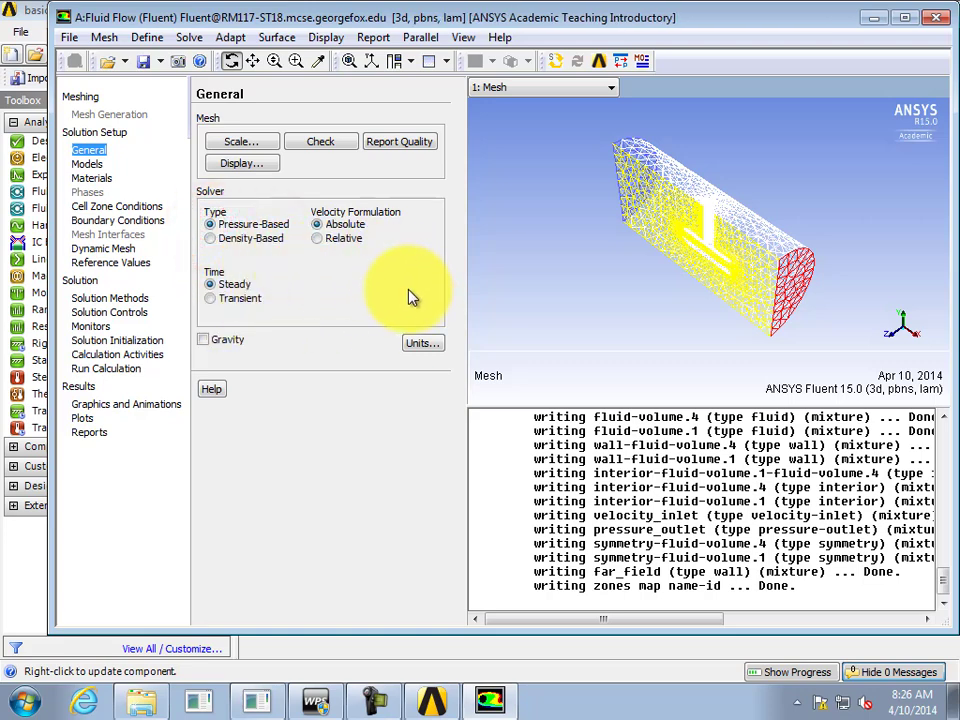
pyautogui.moveTo(406, 297)
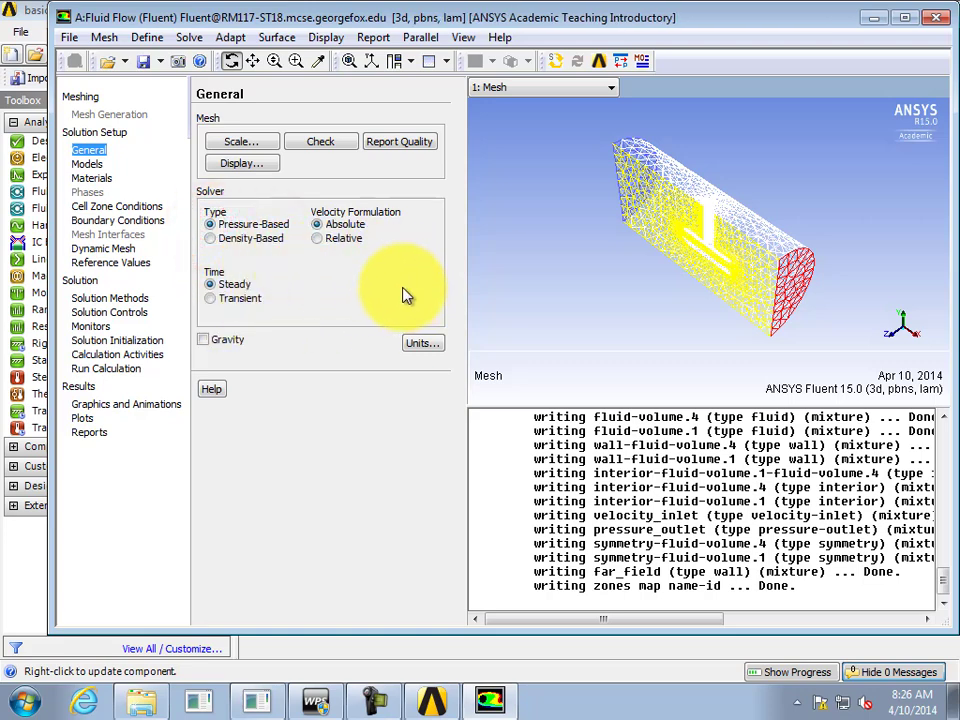
pyautogui.moveTo(390, 300)
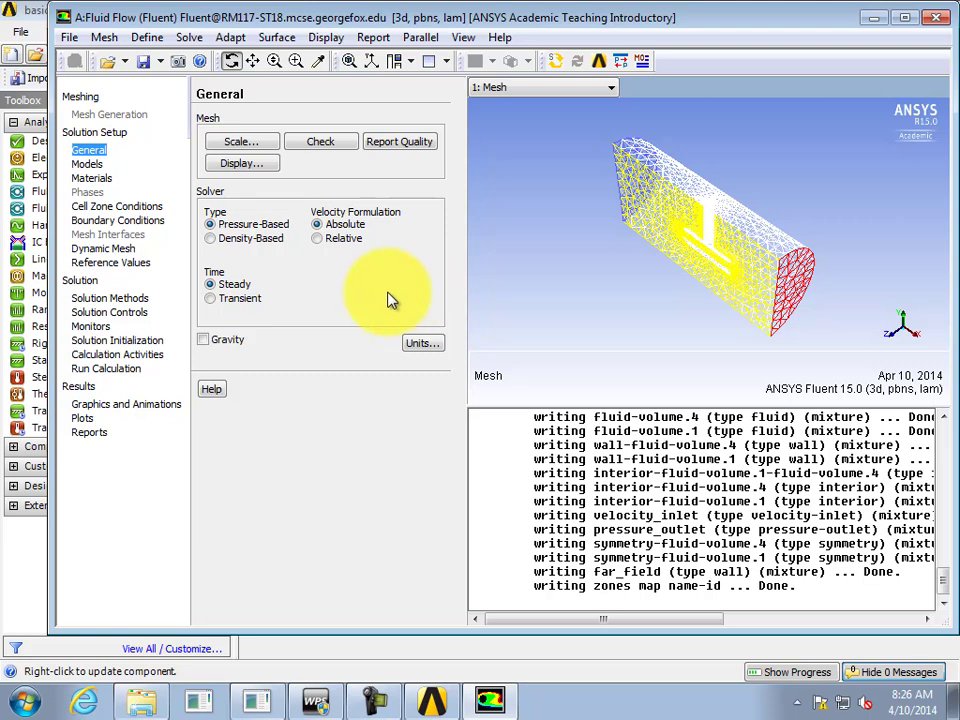
pyautogui.click(86, 163)
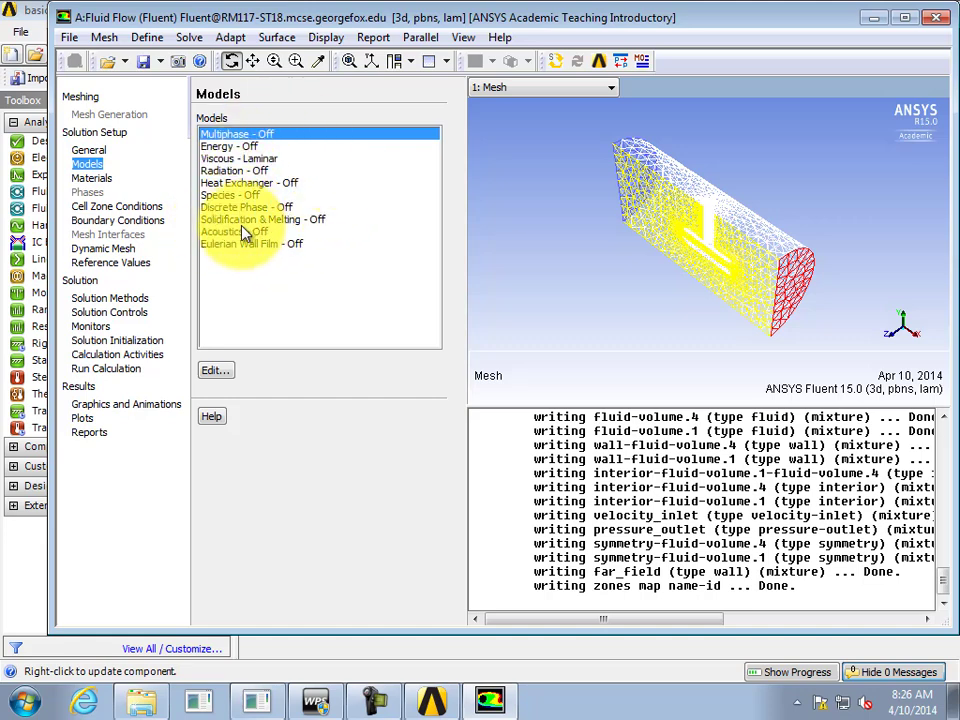
# Change the Viscous model to standard k-epsilon (2 eqn) with standard wall functions
pyautogui.click(238, 158)
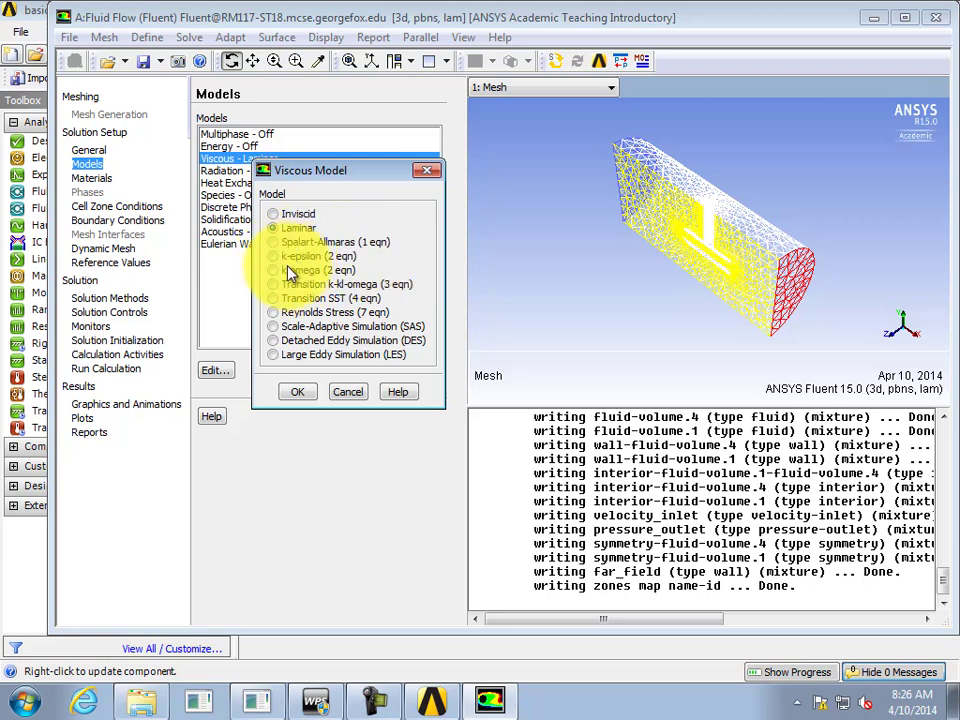
pyautogui.click(274, 256)
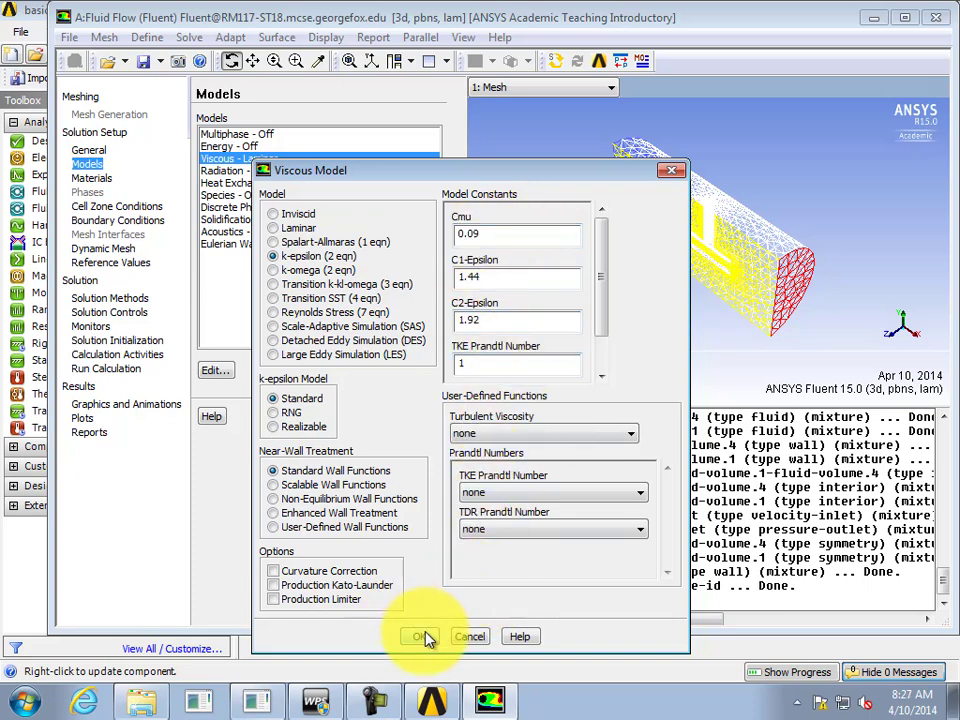
pyautogui.click(420, 636)
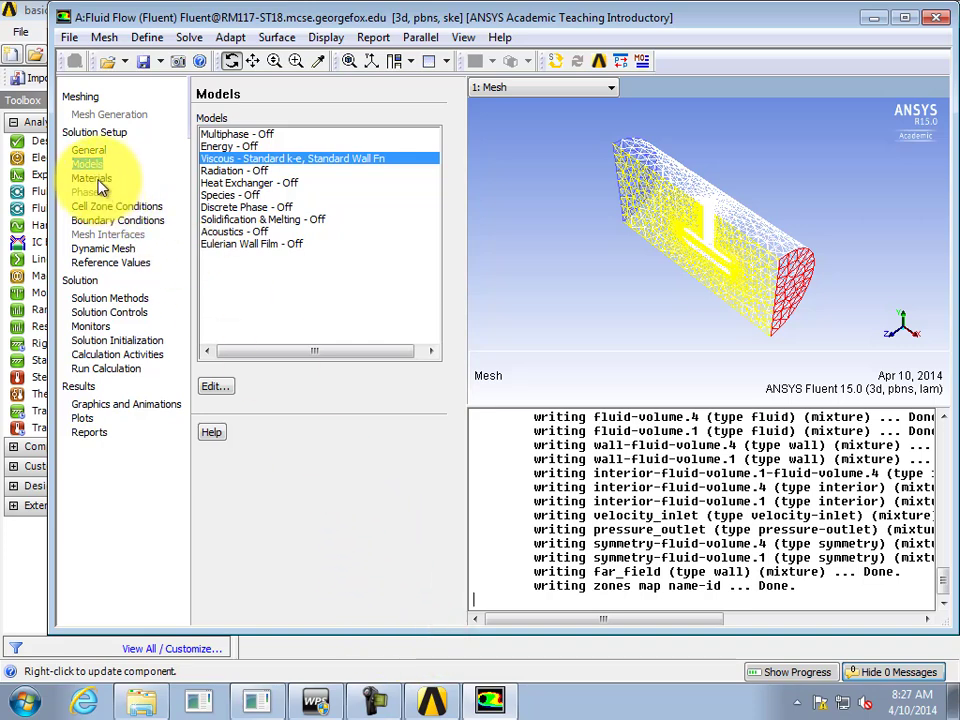
# Review the case materials and list the boundary zones, inspecting a wall zone
pyautogui.click(90, 178)
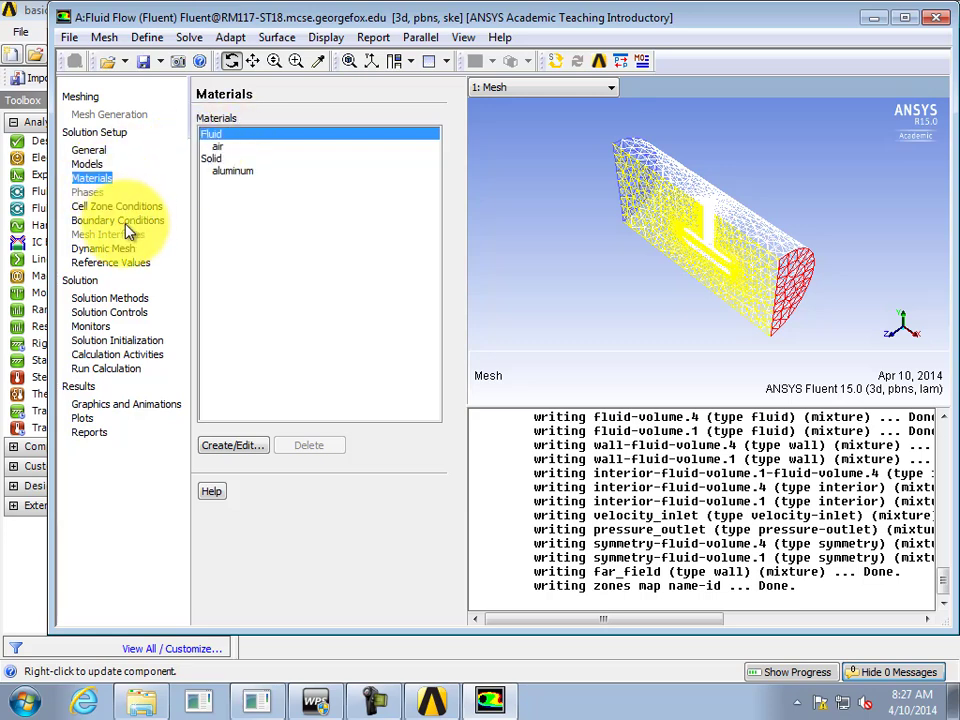
pyautogui.click(117, 220)
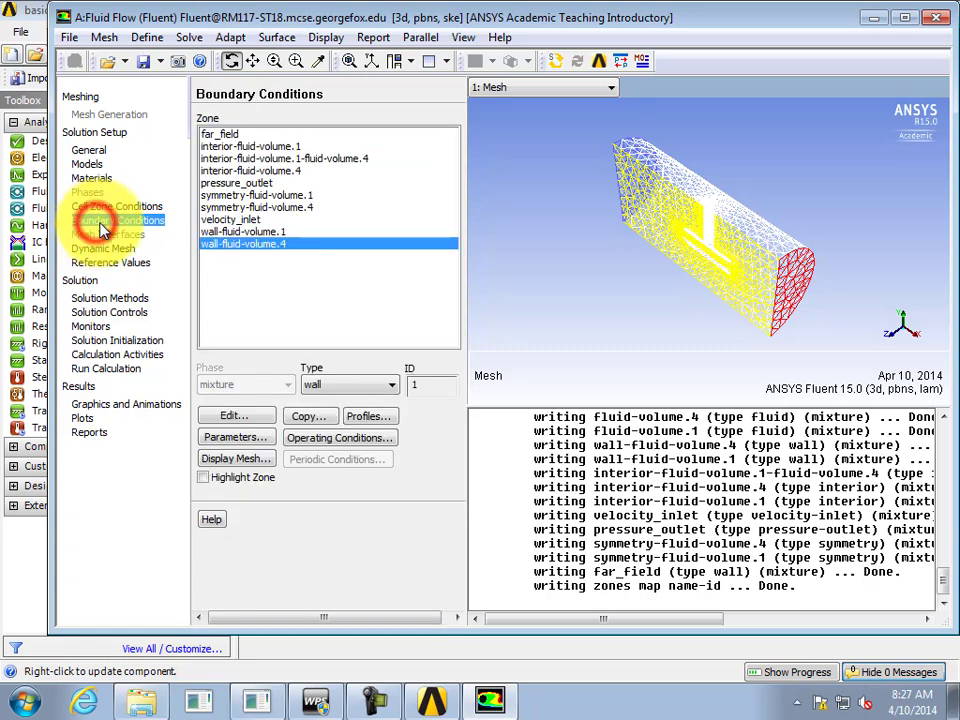
pyautogui.click(117, 220)
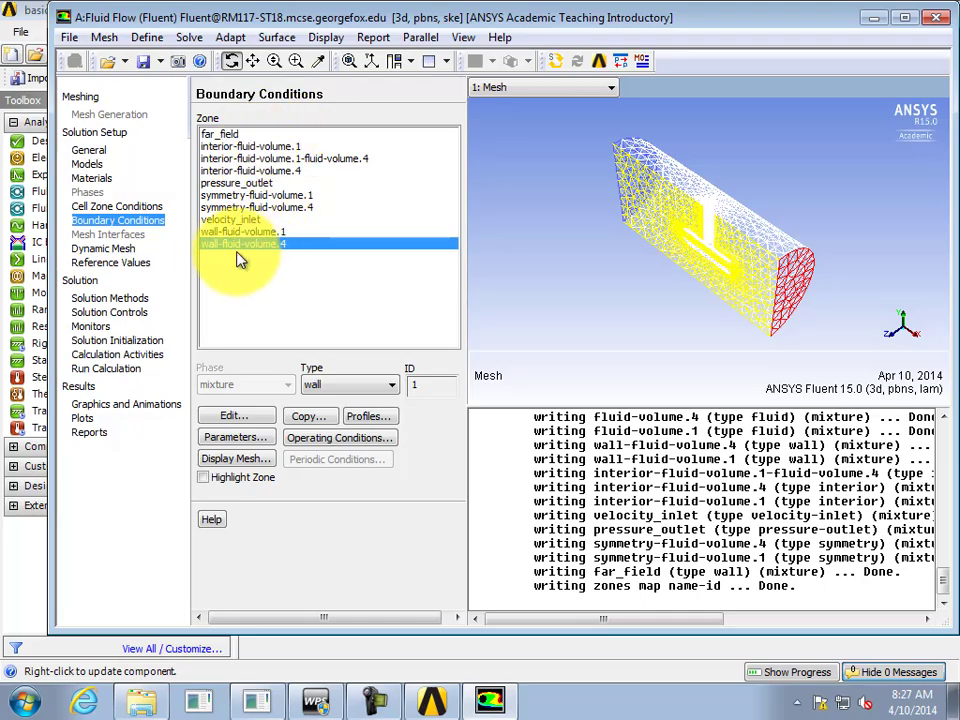
# Check the types of the velocity_inlet, far_field and pressure_outlet zones
pyautogui.click(229, 219)
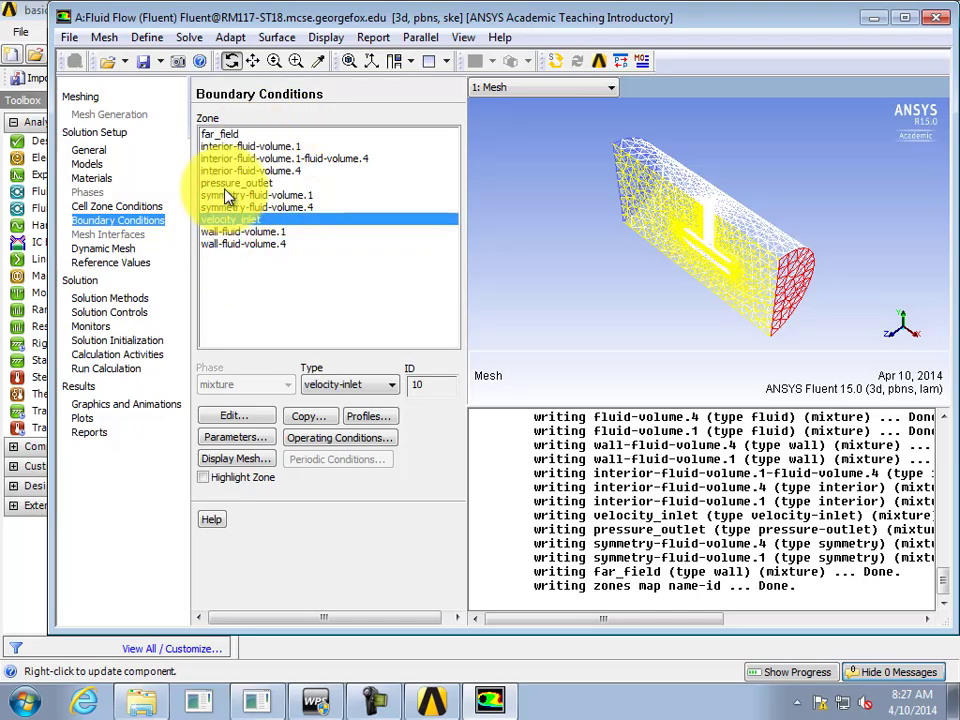
pyautogui.click(219, 134)
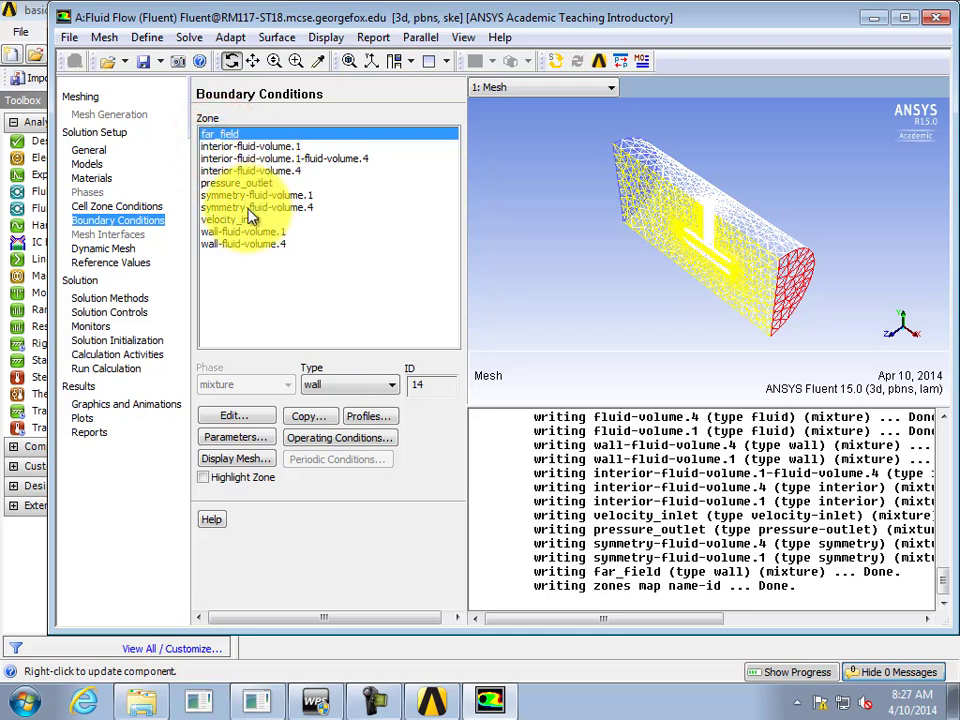
pyautogui.click(230, 219)
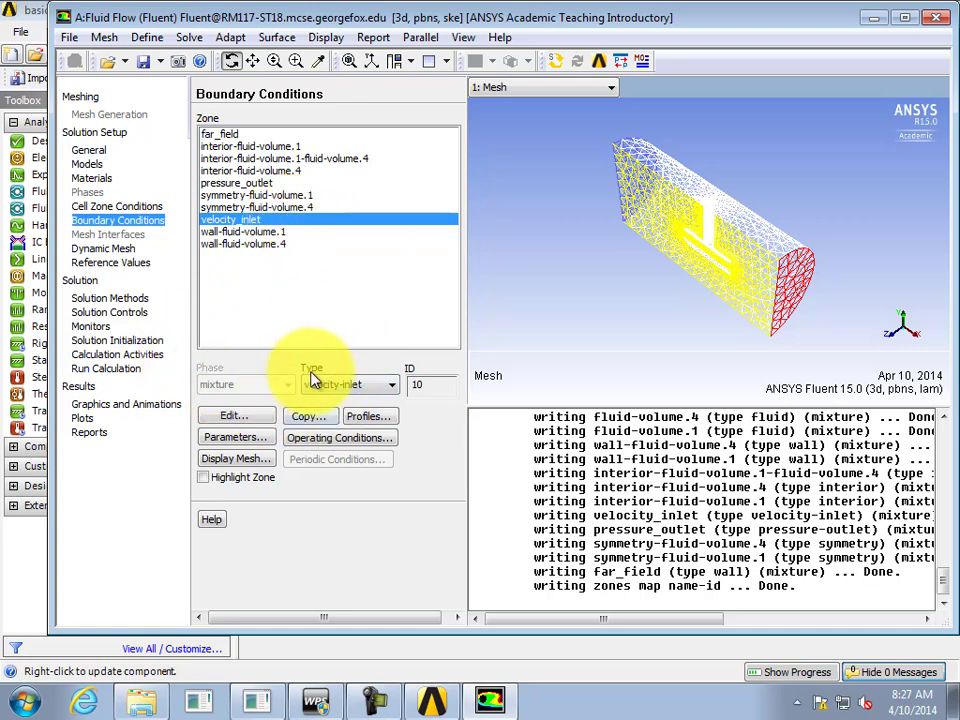
pyautogui.moveTo(350, 392)
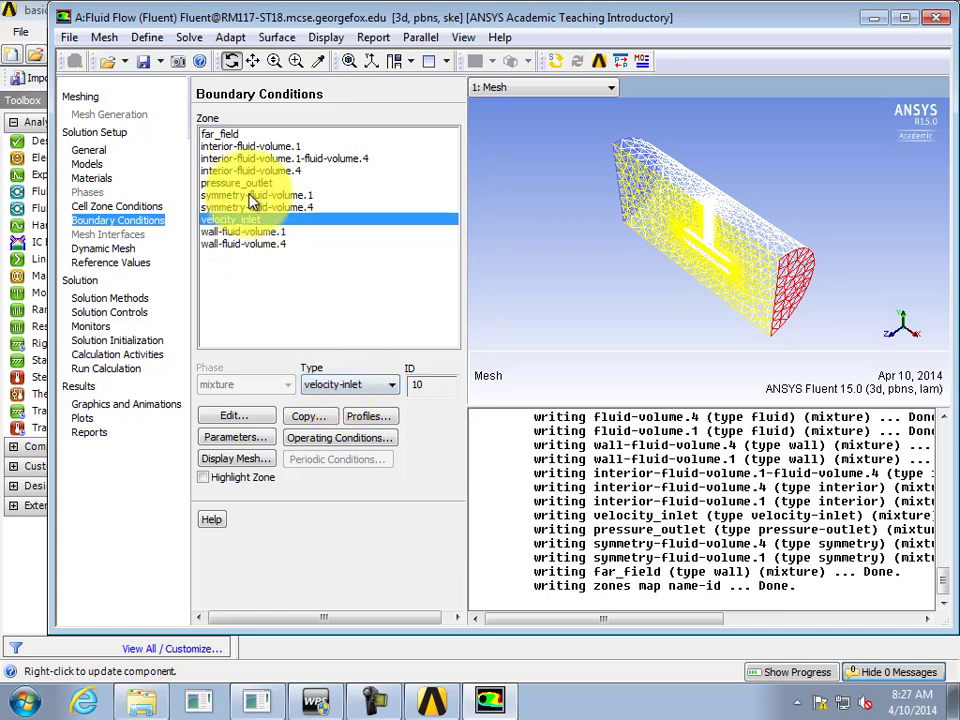
pyautogui.click(237, 183)
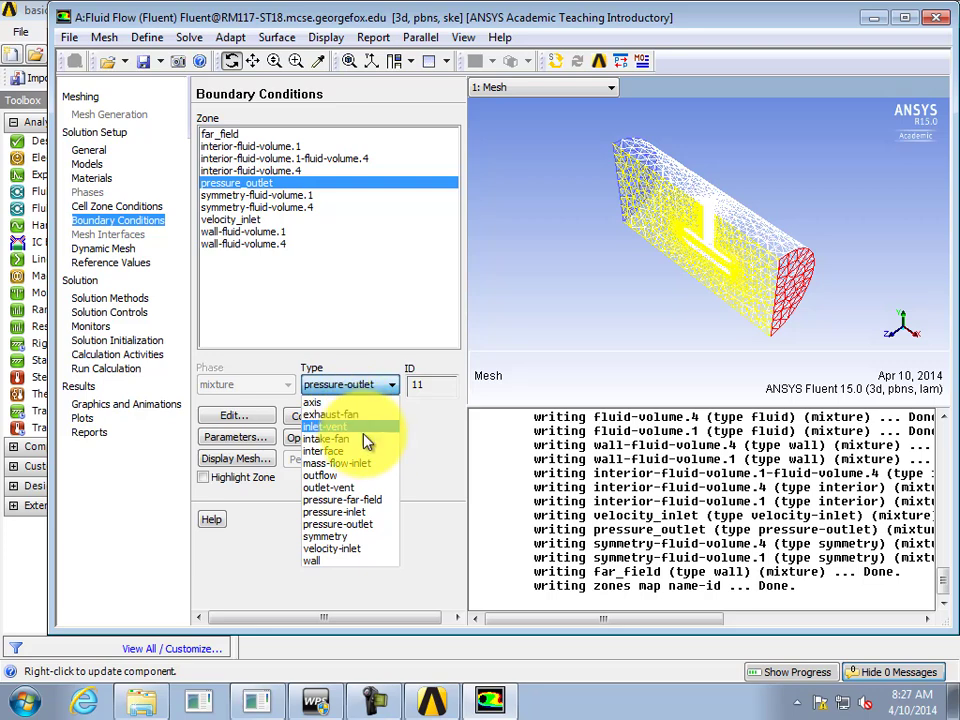
pyautogui.moveTo(335, 548)
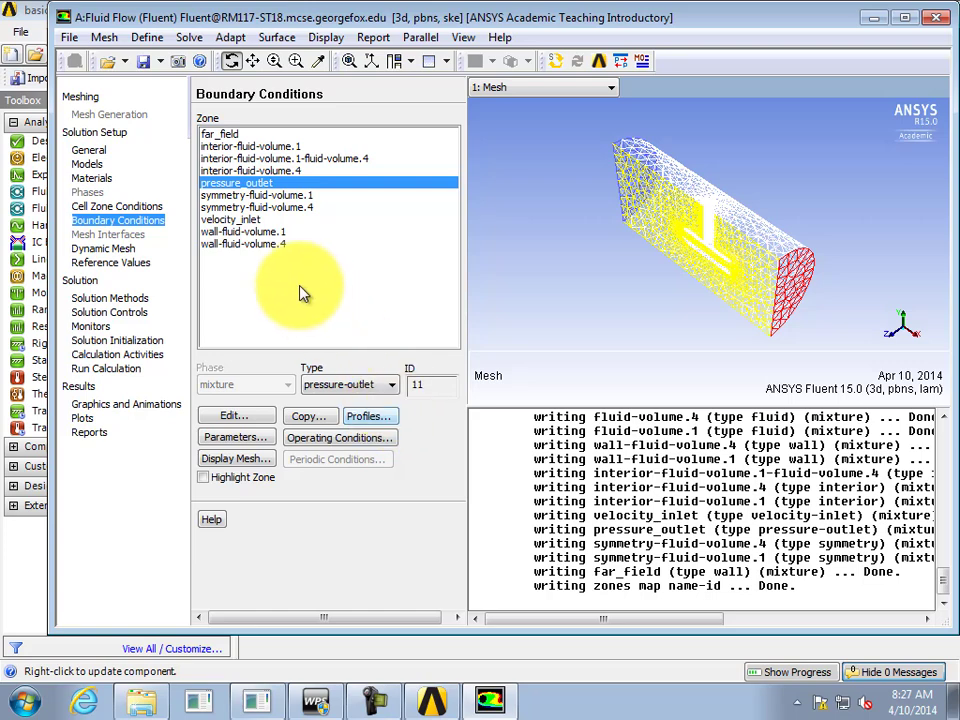
pyautogui.click(230, 219)
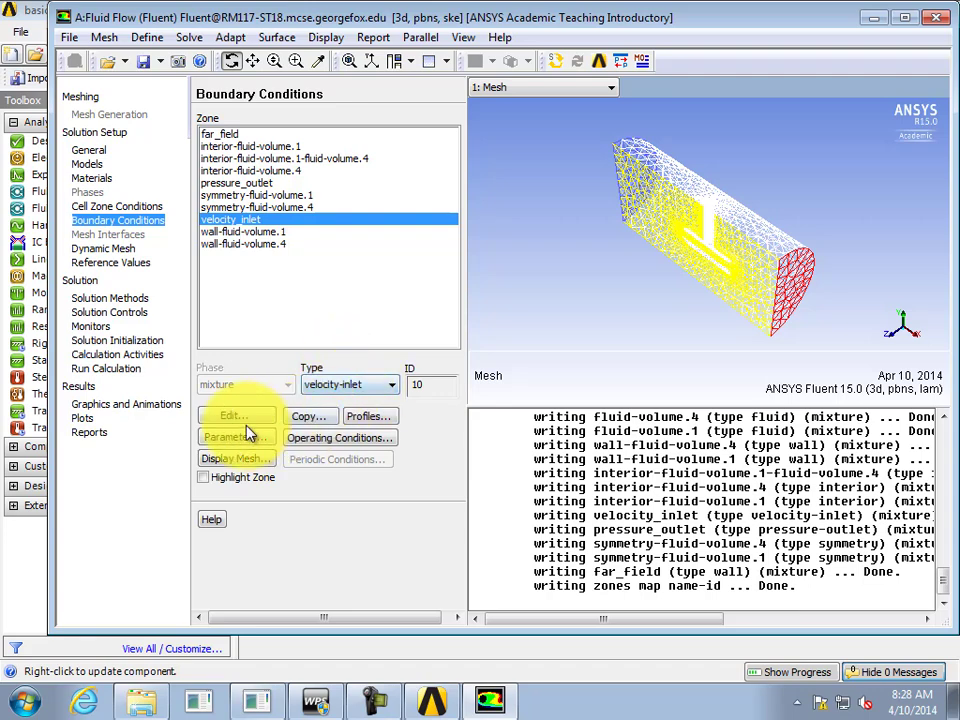
# Set velocity_inlet to 30 m/s with 5% turbulent intensity and 0.01 m length scale
pyautogui.click(232, 415)
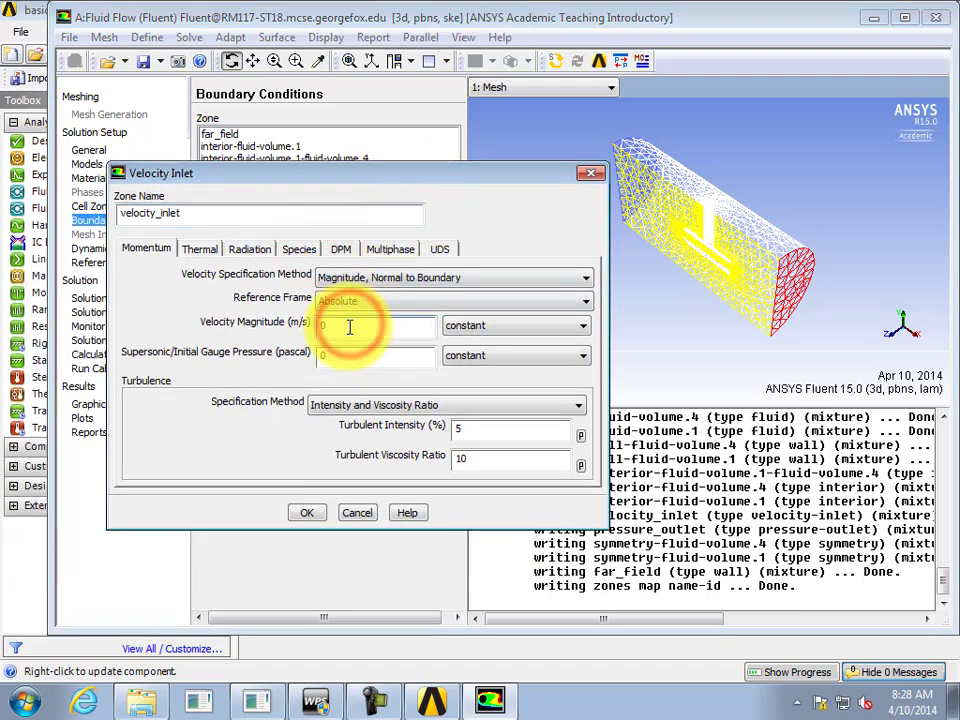
pyautogui.write('30')
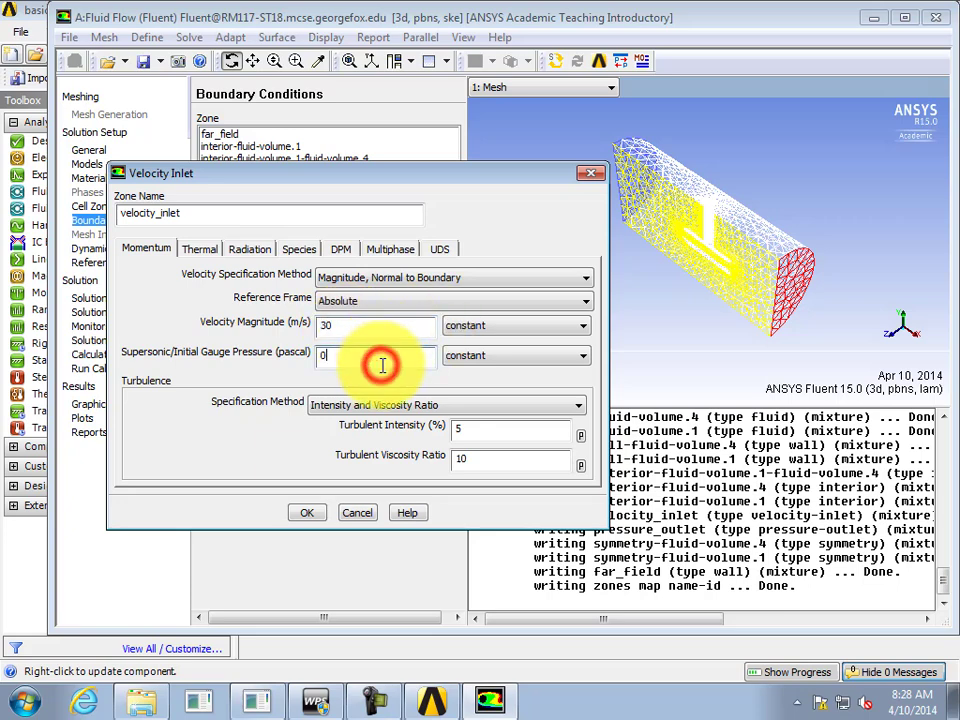
pyautogui.moveTo(185, 415)
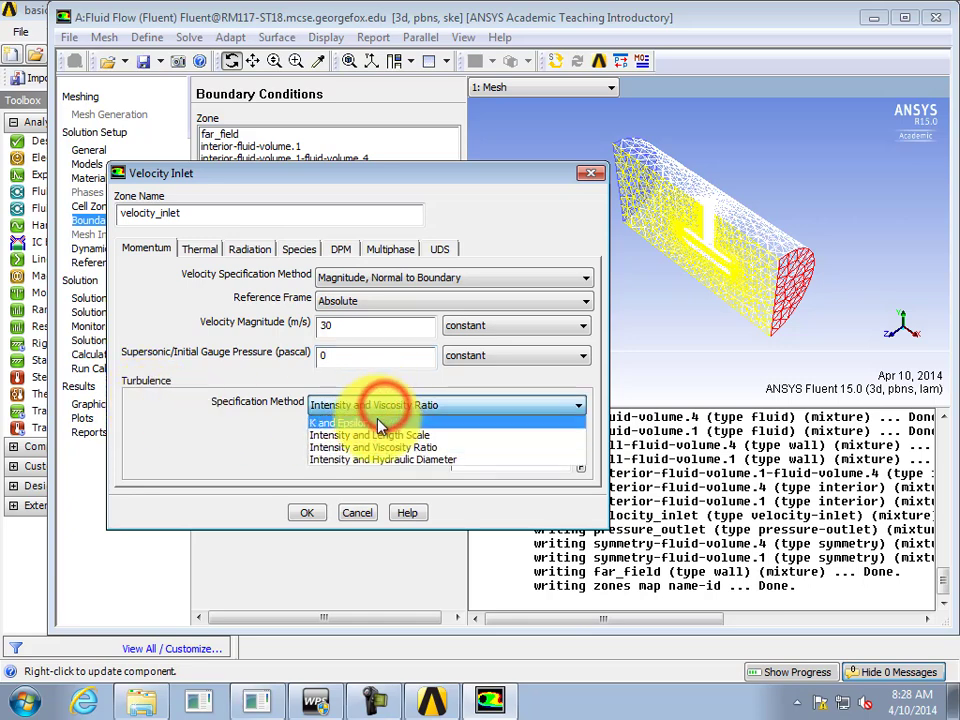
pyautogui.moveTo(375, 435)
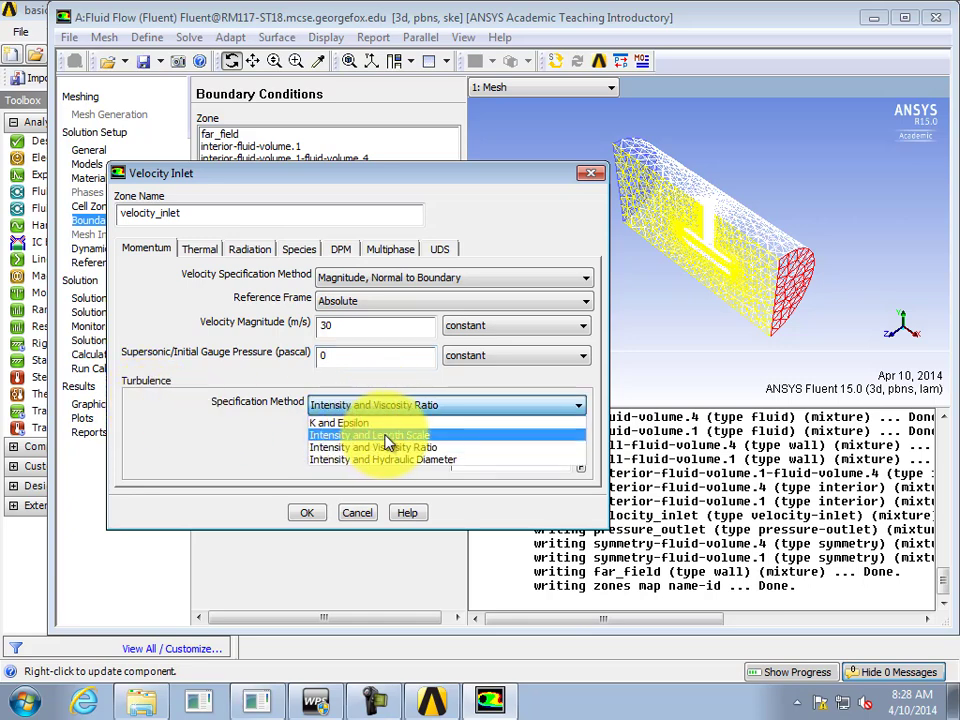
pyautogui.click(383, 435)
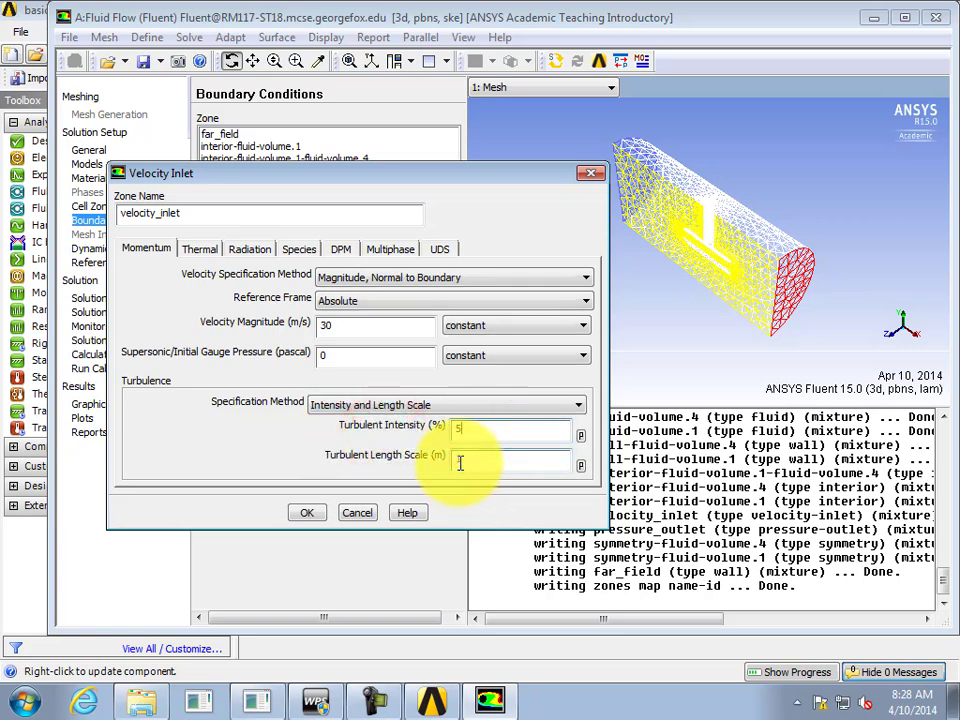
pyautogui.write('1.01')
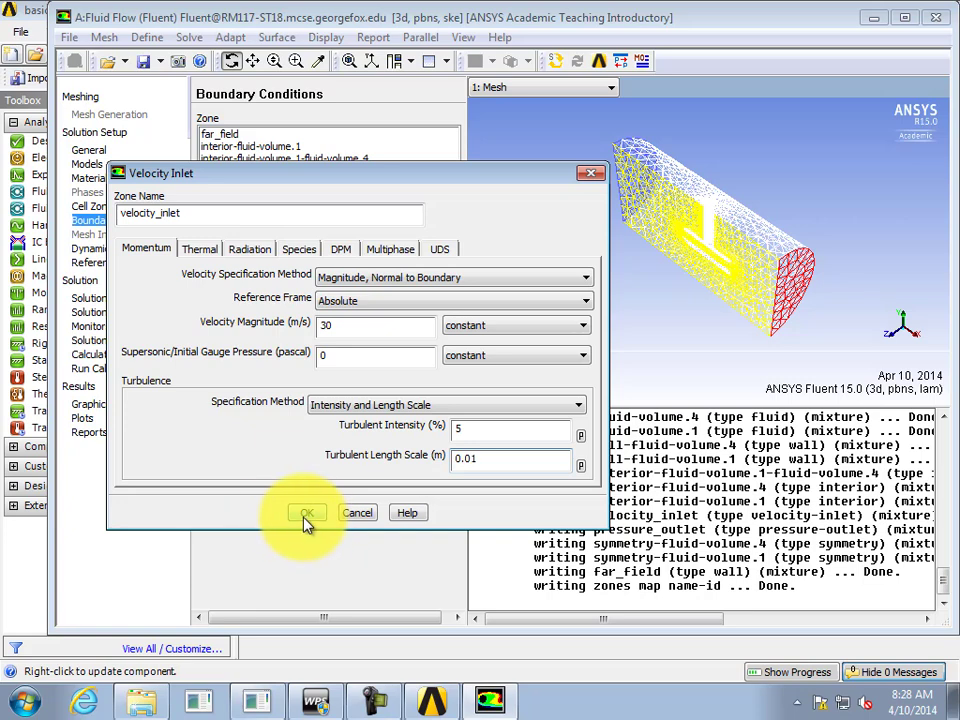
pyautogui.click(307, 512)
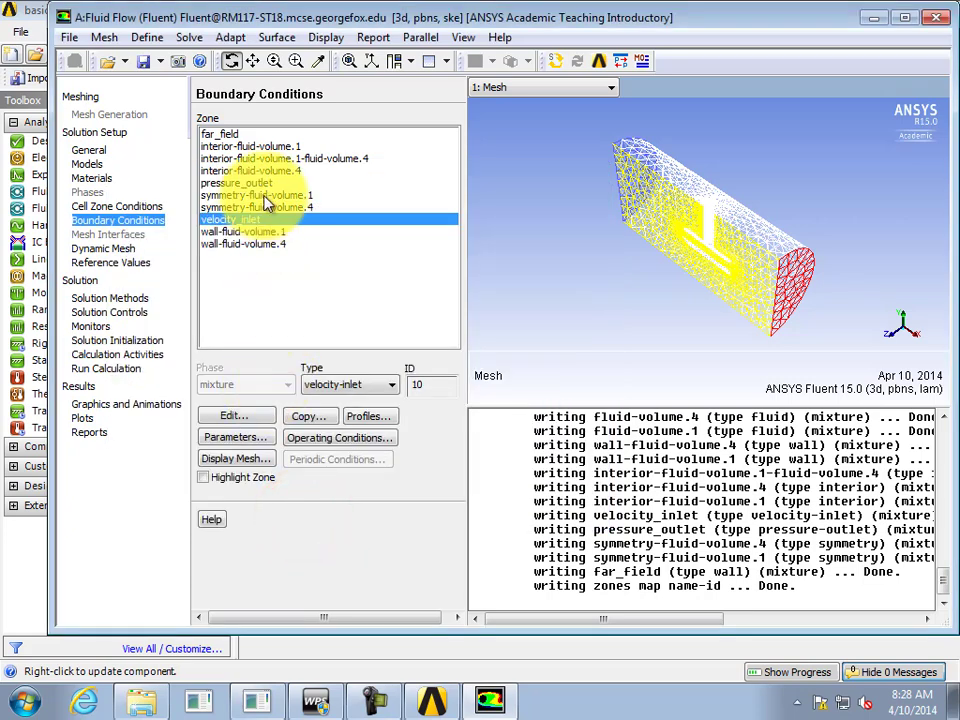
# Give pressure_outlet backflow turbulence of 5% intensity and 0.01 m length scale
pyautogui.click(238, 183)
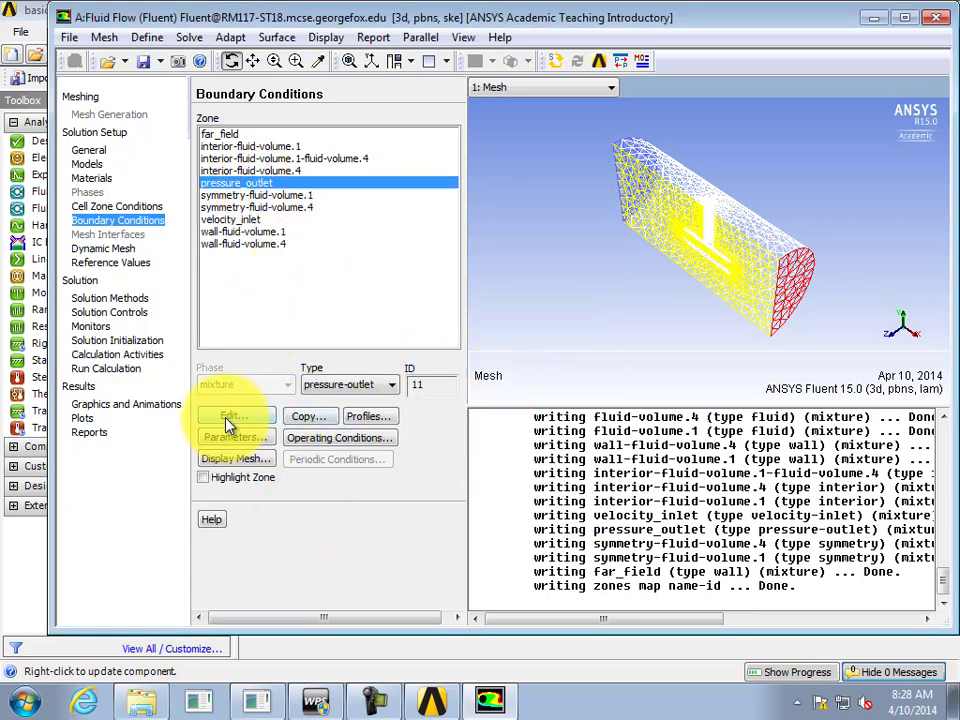
pyautogui.click(232, 416)
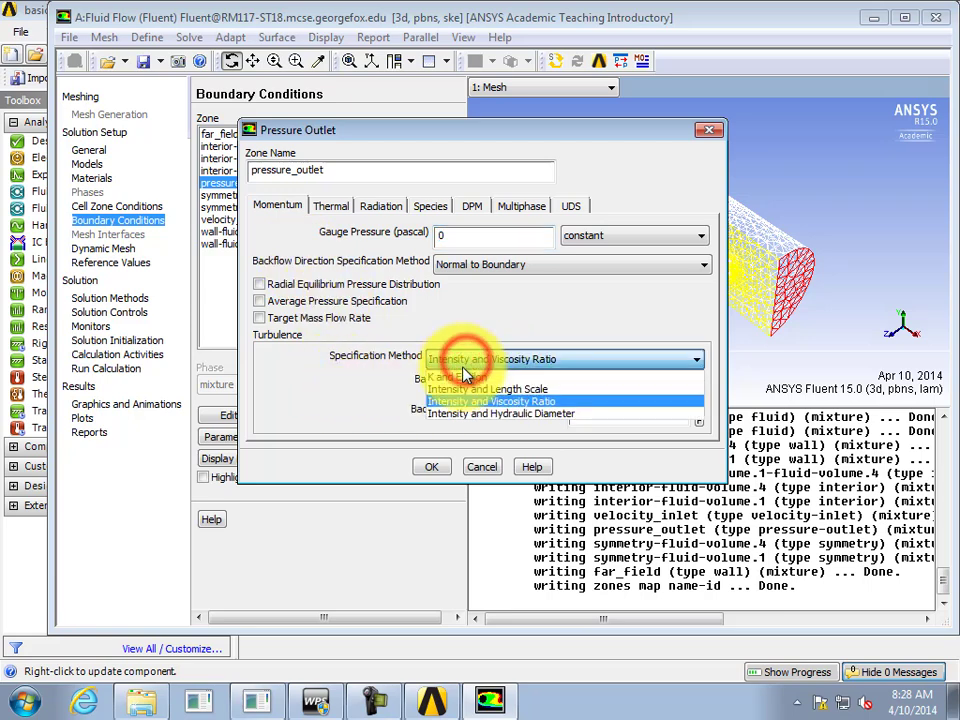
pyautogui.moveTo(489, 388)
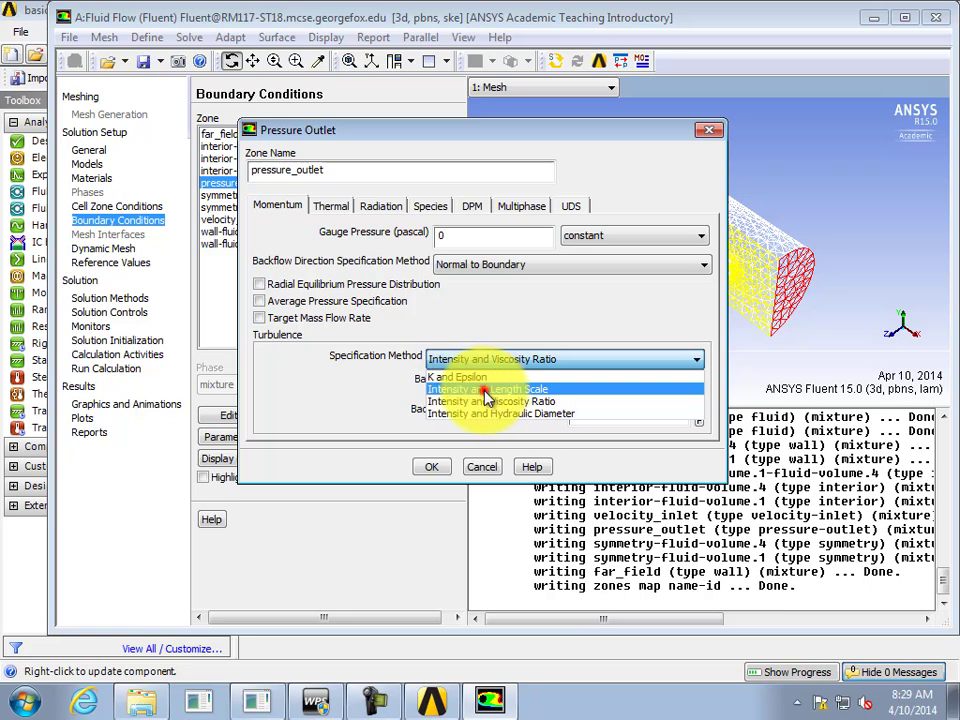
pyautogui.click(487, 389)
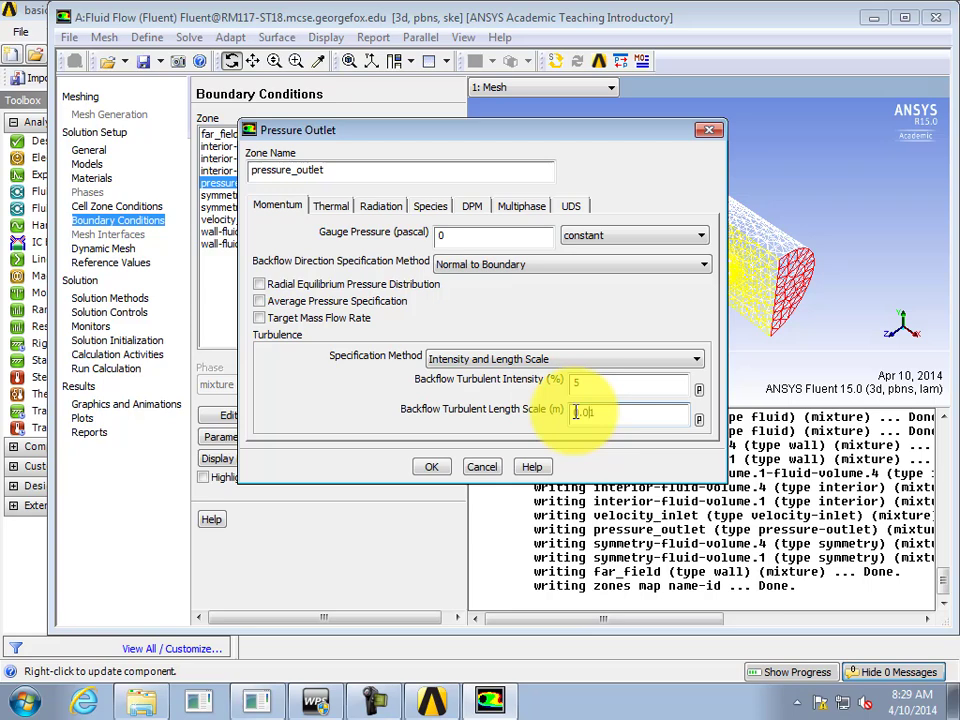
pyautogui.click(431, 466)
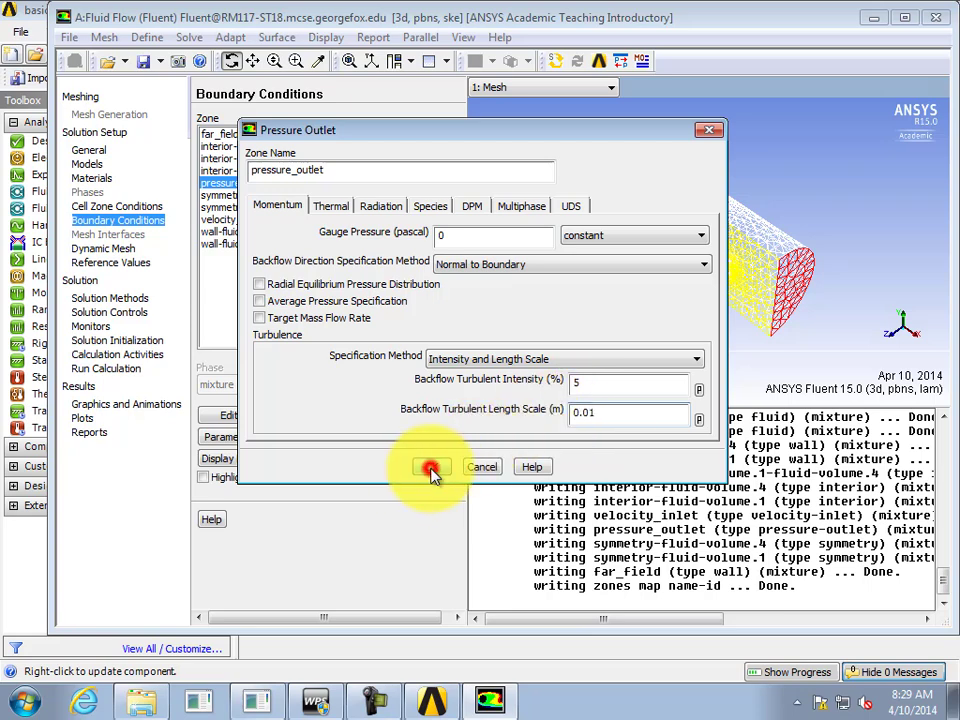
pyautogui.click(431, 466)
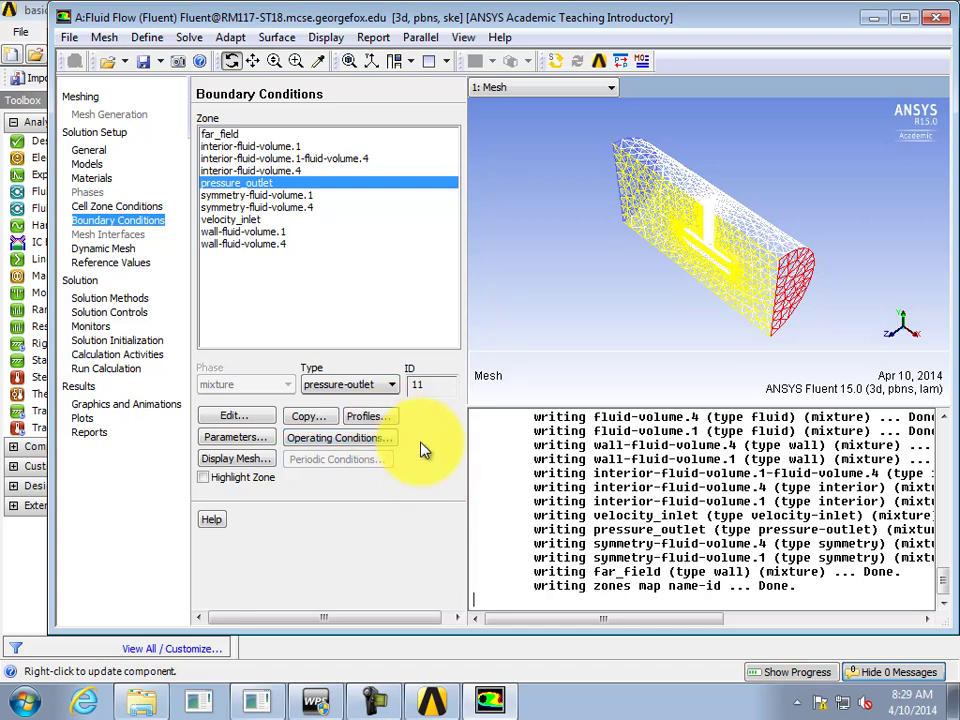
pyautogui.click(257, 195)
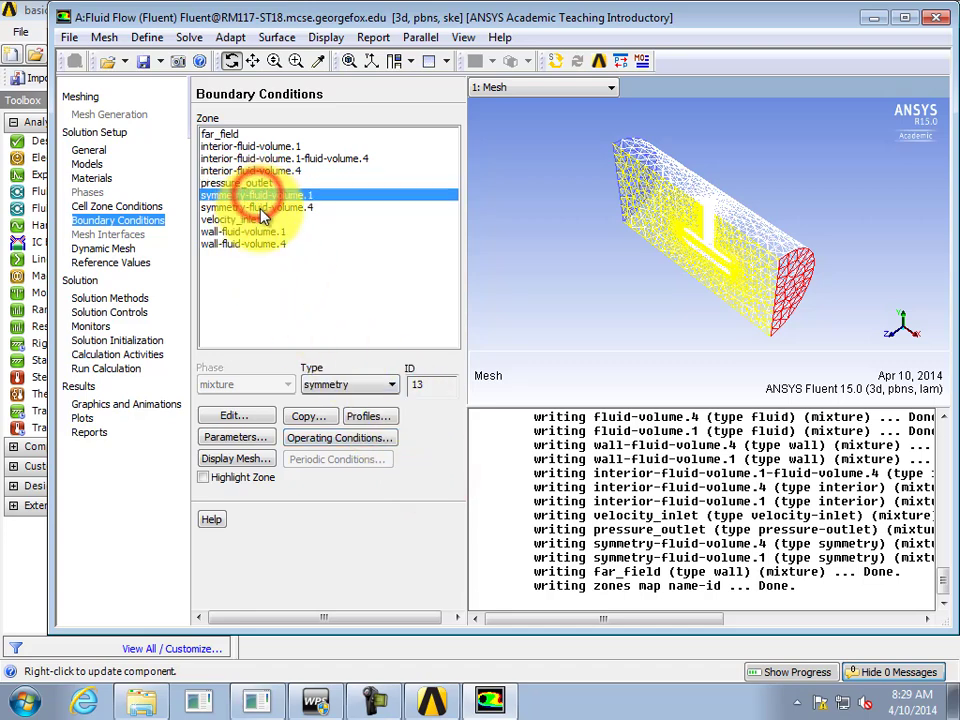
pyautogui.click(262, 207)
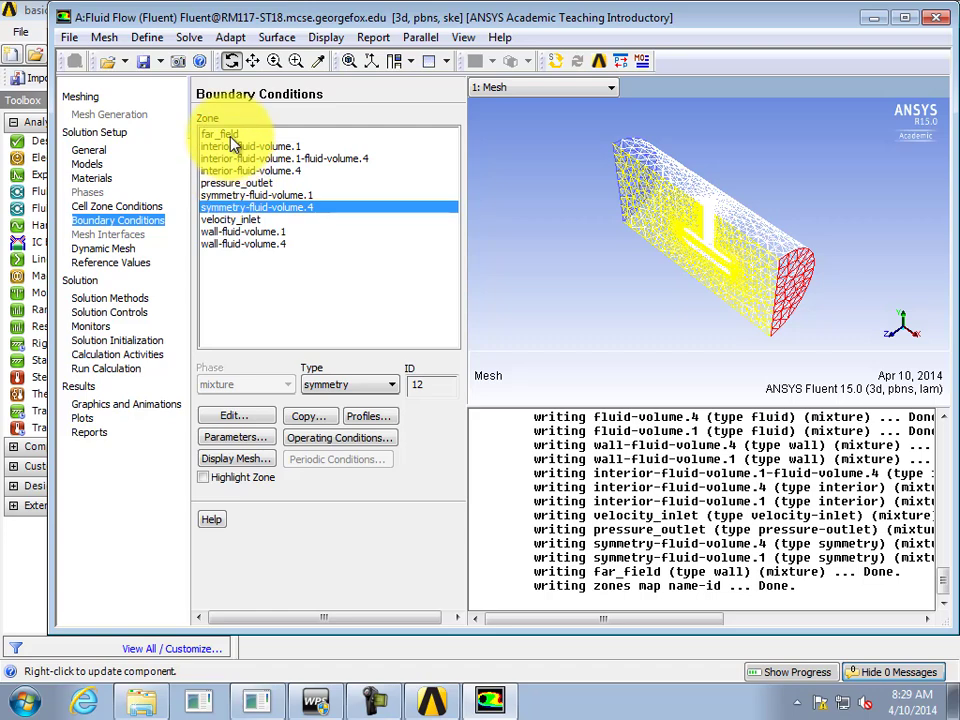
pyautogui.click(219, 133)
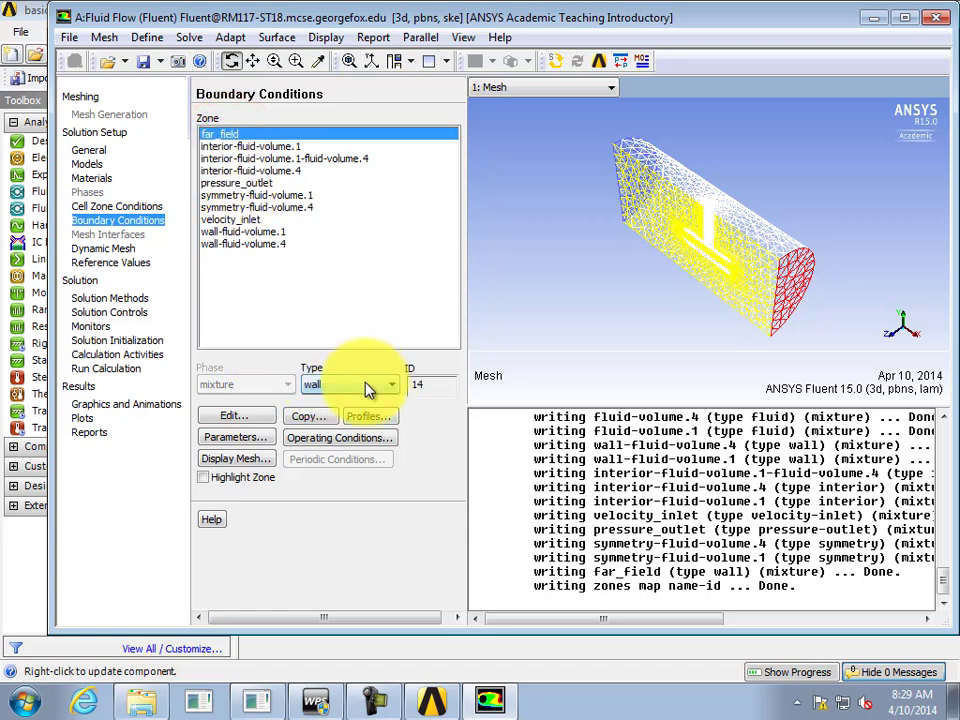
pyautogui.click(235, 415)
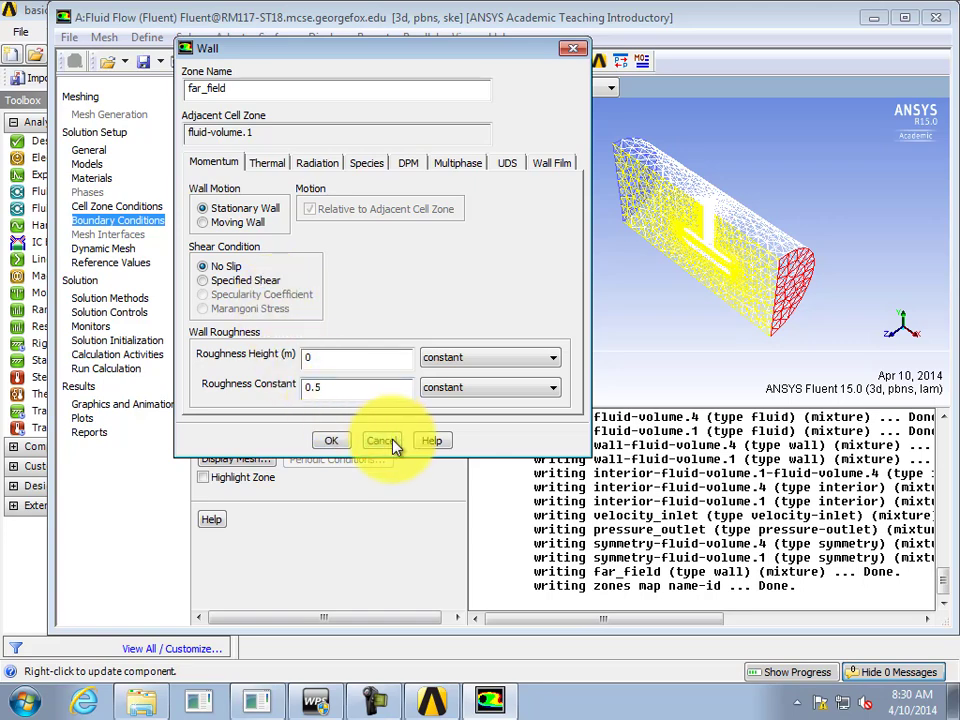
pyautogui.click(382, 440)
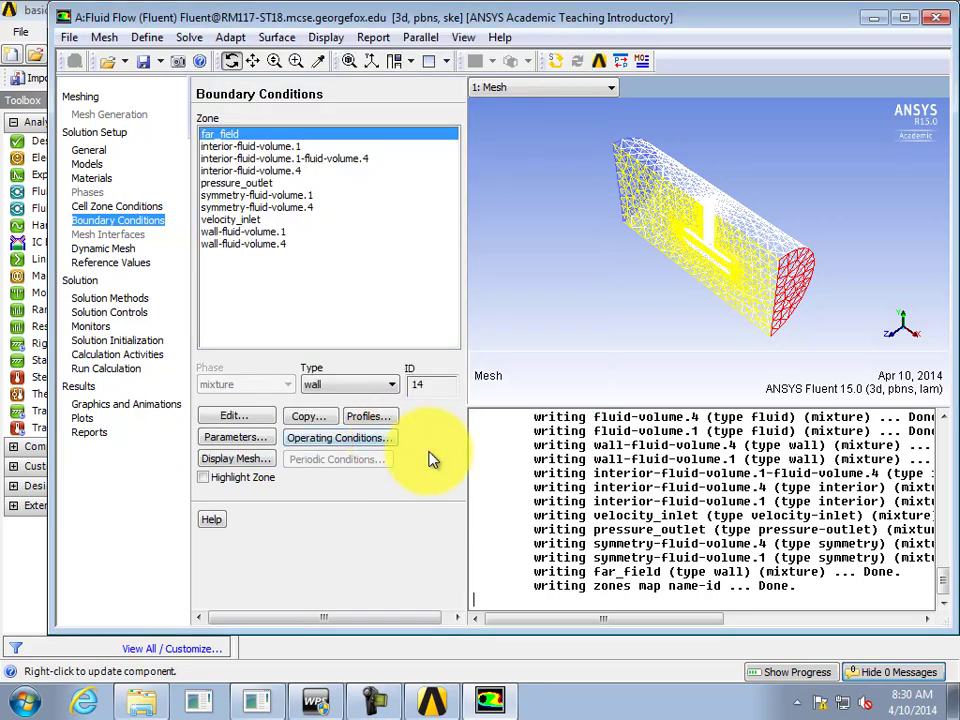
pyautogui.moveTo(138, 331)
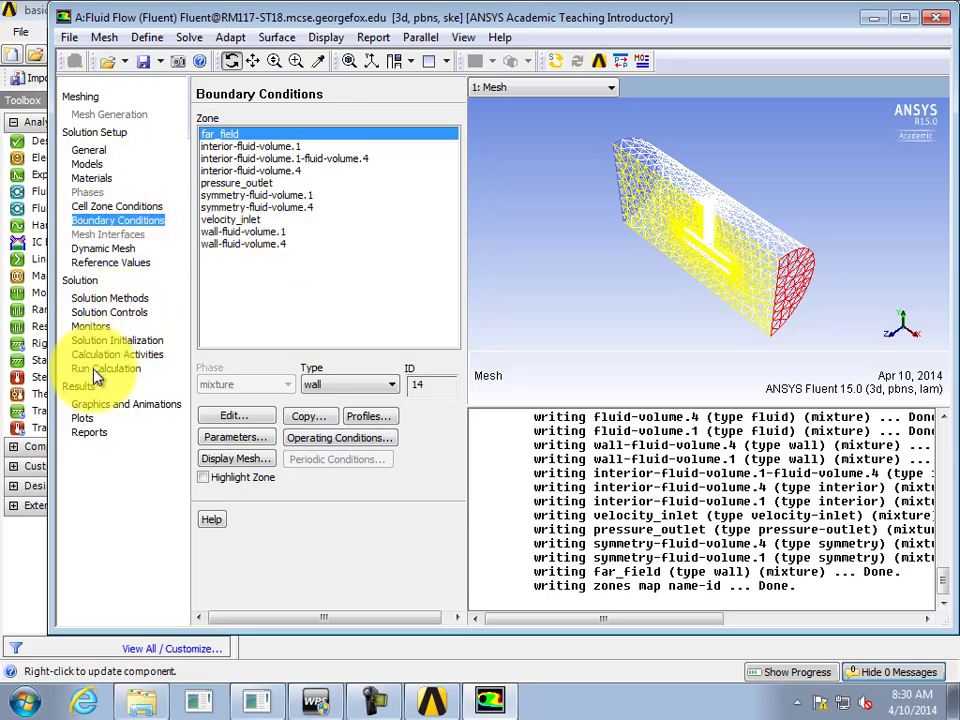
# Apply standard initialization computed from velocity_inlet, giving 30 m/s X velocity
pyautogui.click(117, 340)
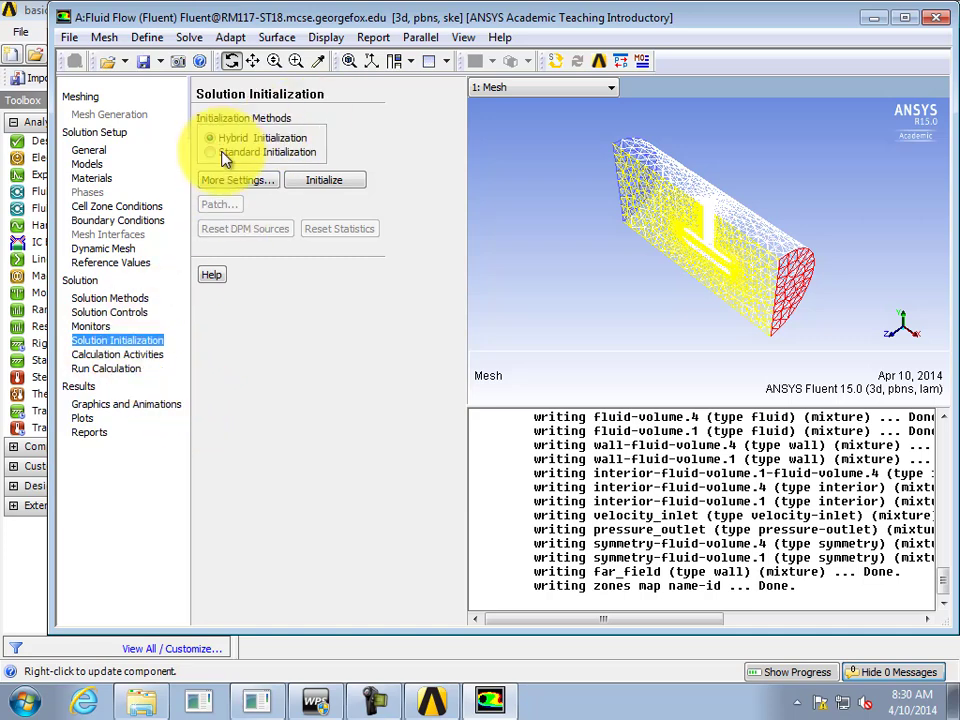
pyautogui.click(210, 152)
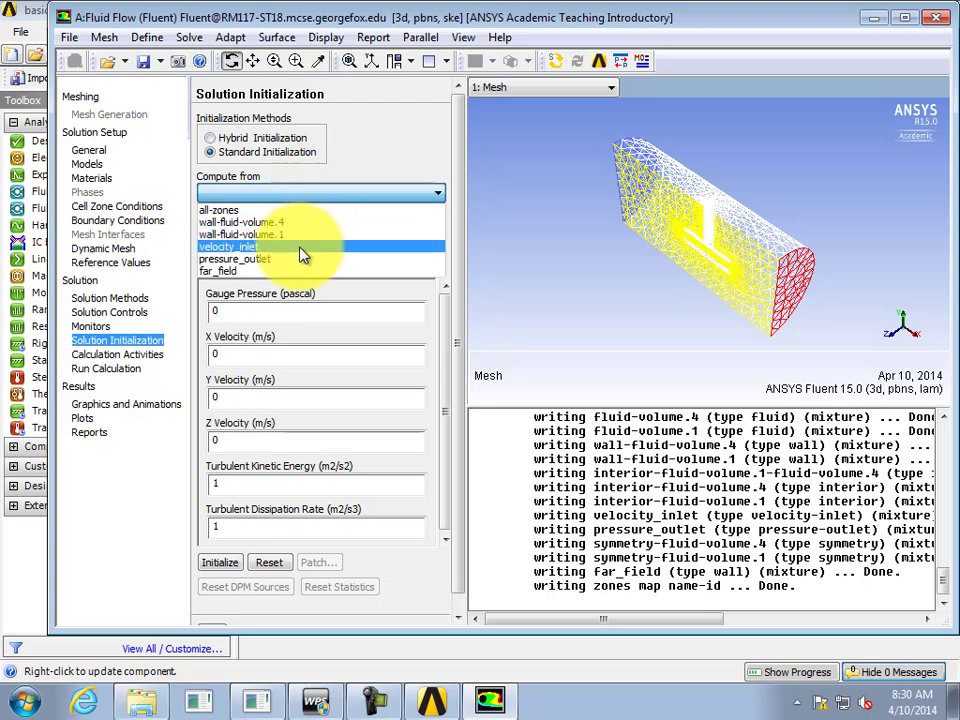
pyautogui.click(228, 246)
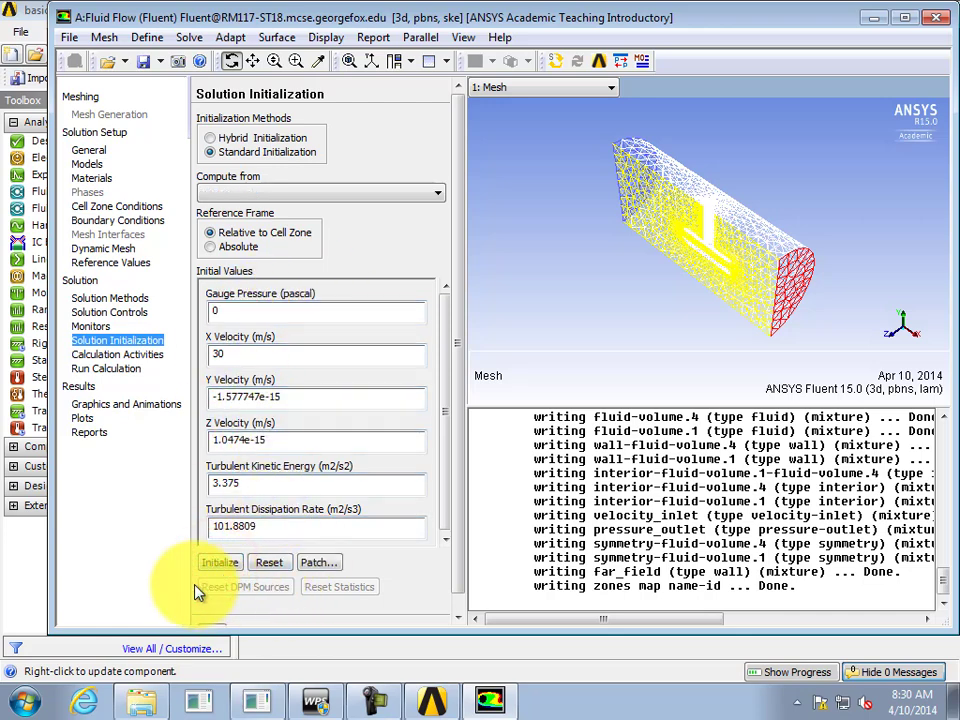
pyautogui.moveTo(178, 591)
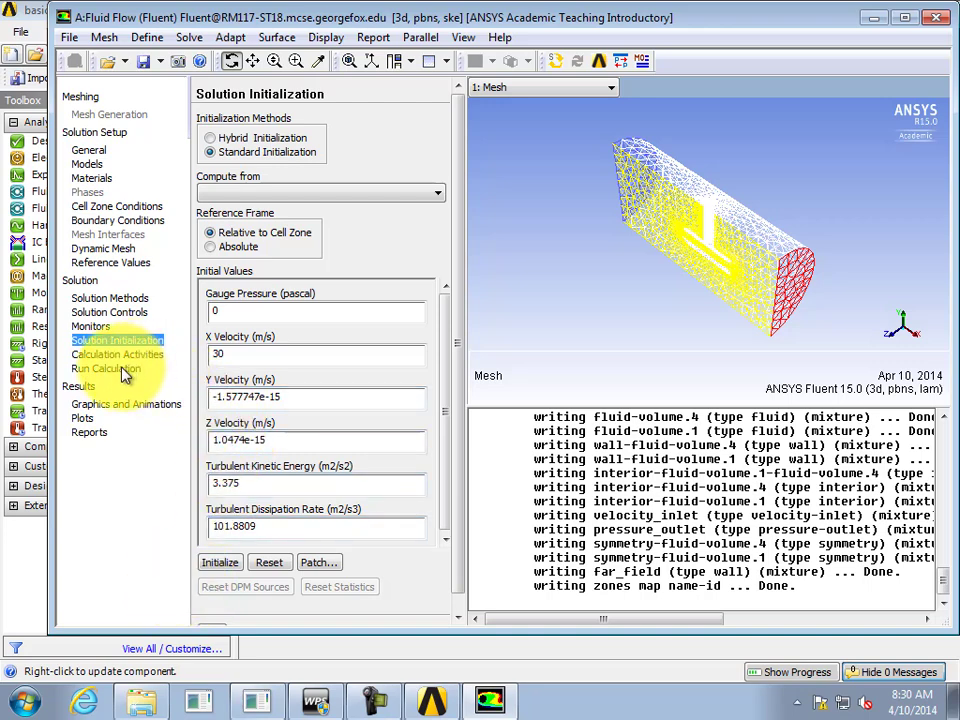
pyautogui.click(106, 368)
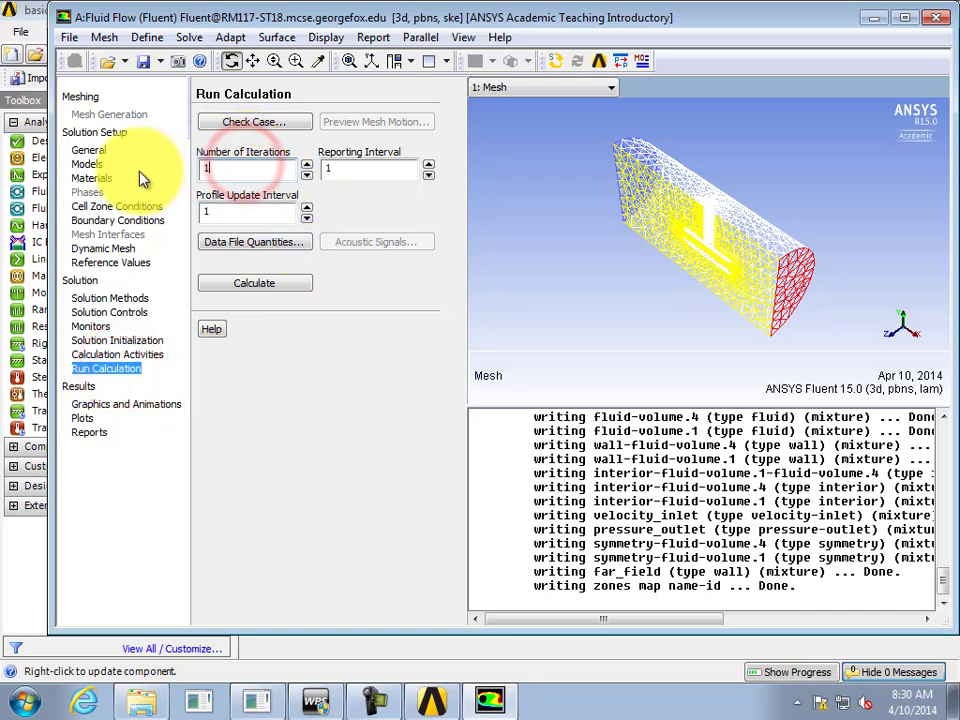
# Run the calculation for 100 iterations while scaled residuals are plotted
pyautogui.write('100')
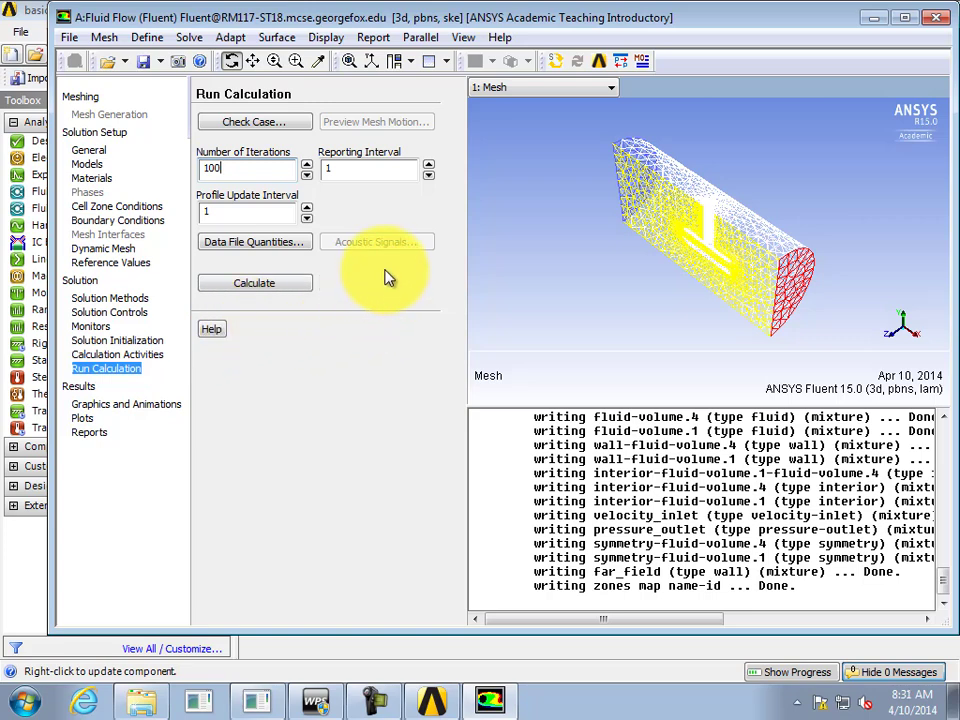
pyautogui.click(254, 283)
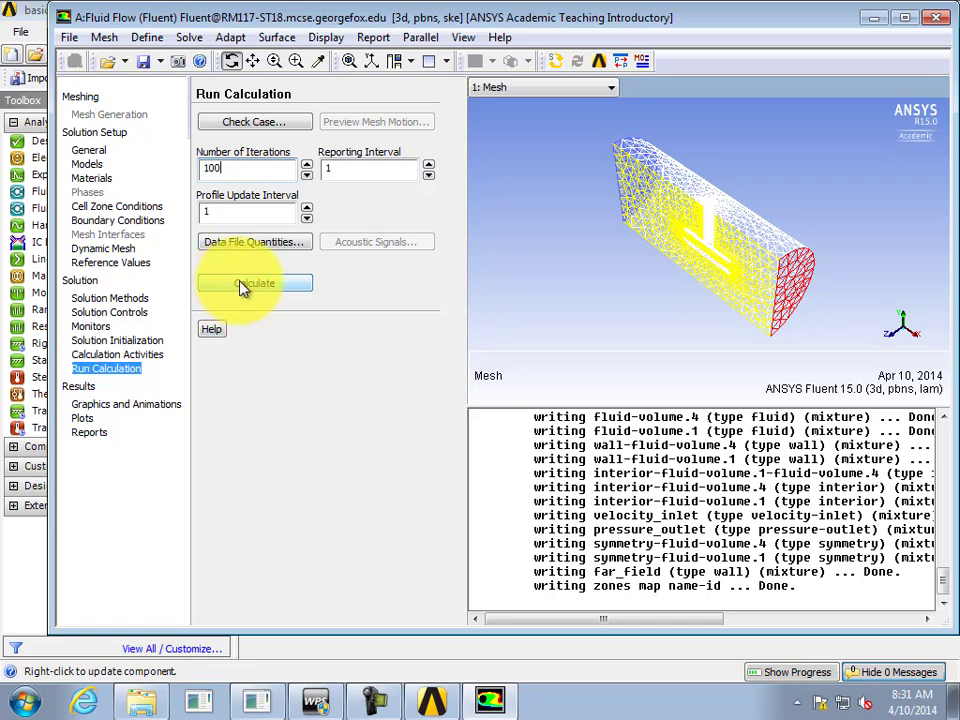
pyautogui.click(254, 282)
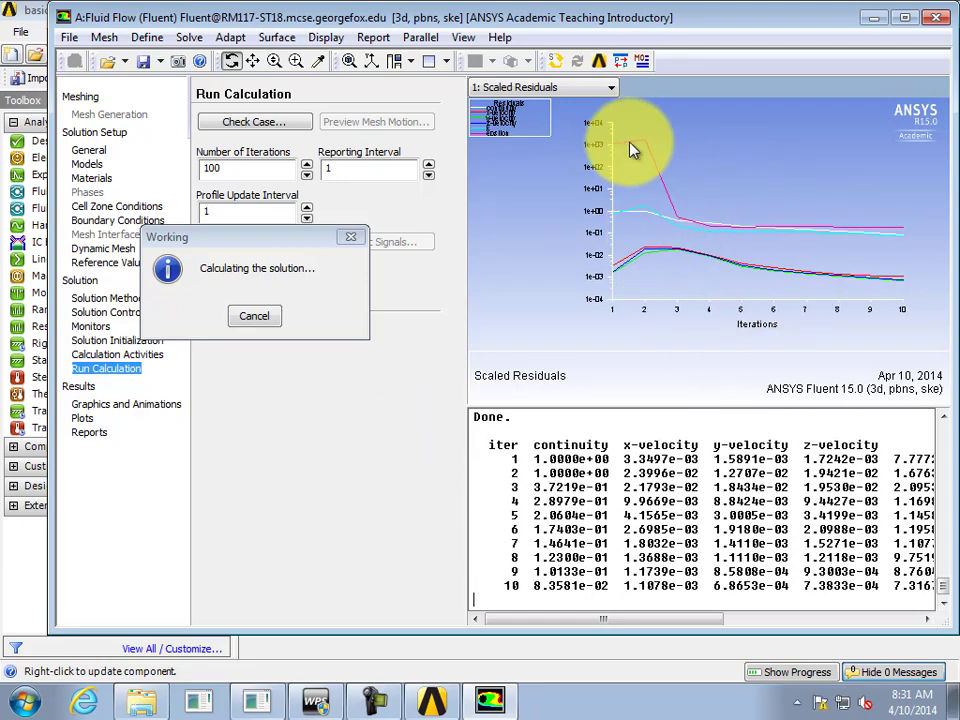
pyautogui.moveTo(610, 275)
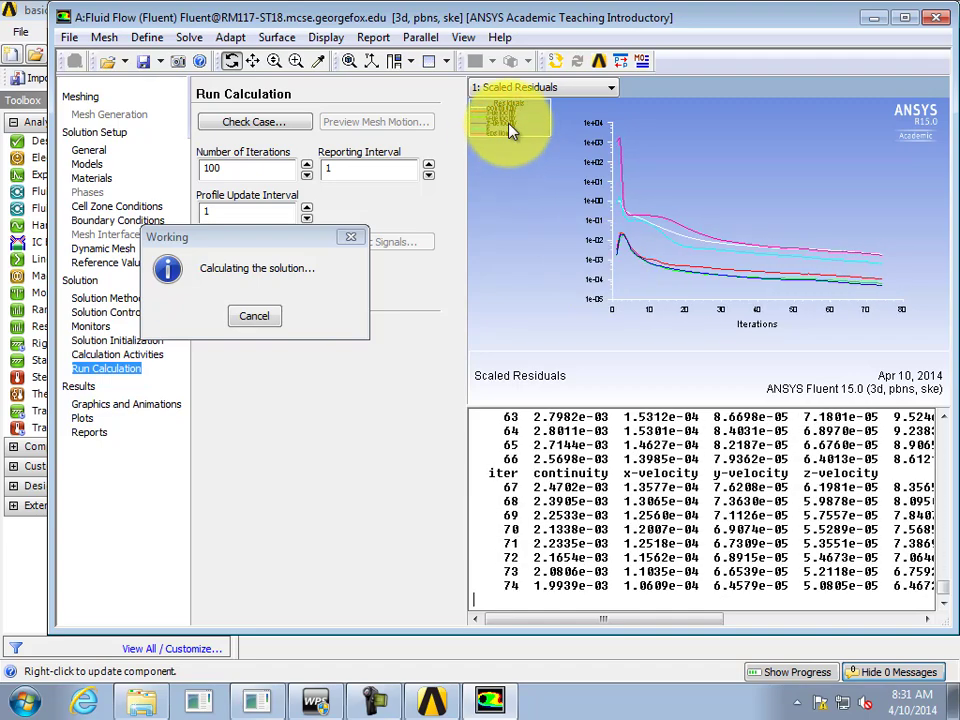
pyautogui.moveTo(498, 138)
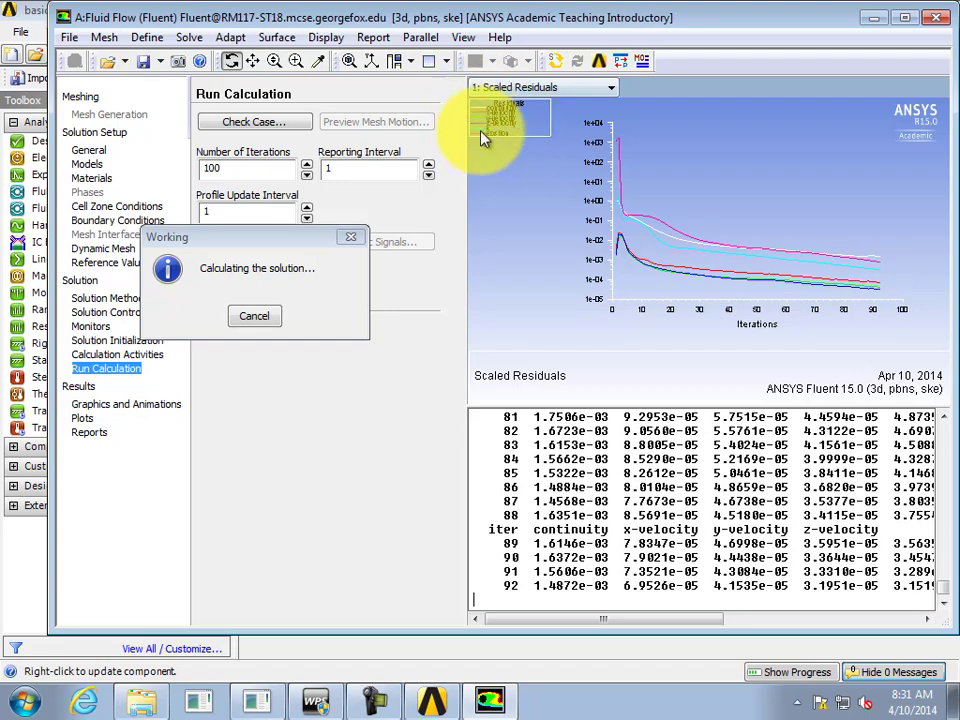
pyautogui.moveTo(520, 120)
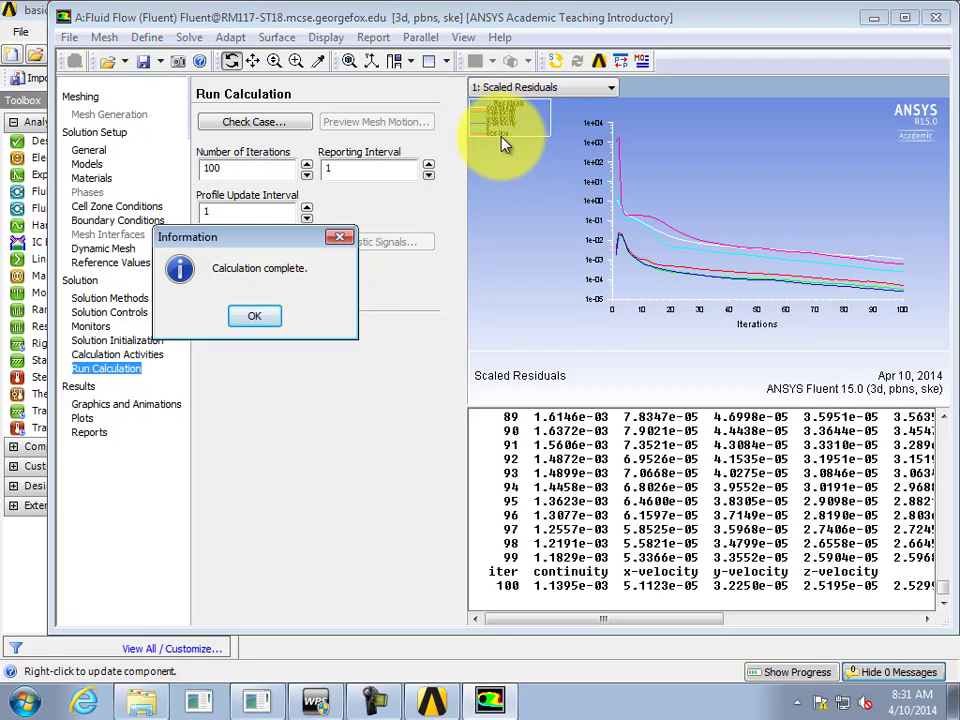
pyautogui.moveTo(390, 355)
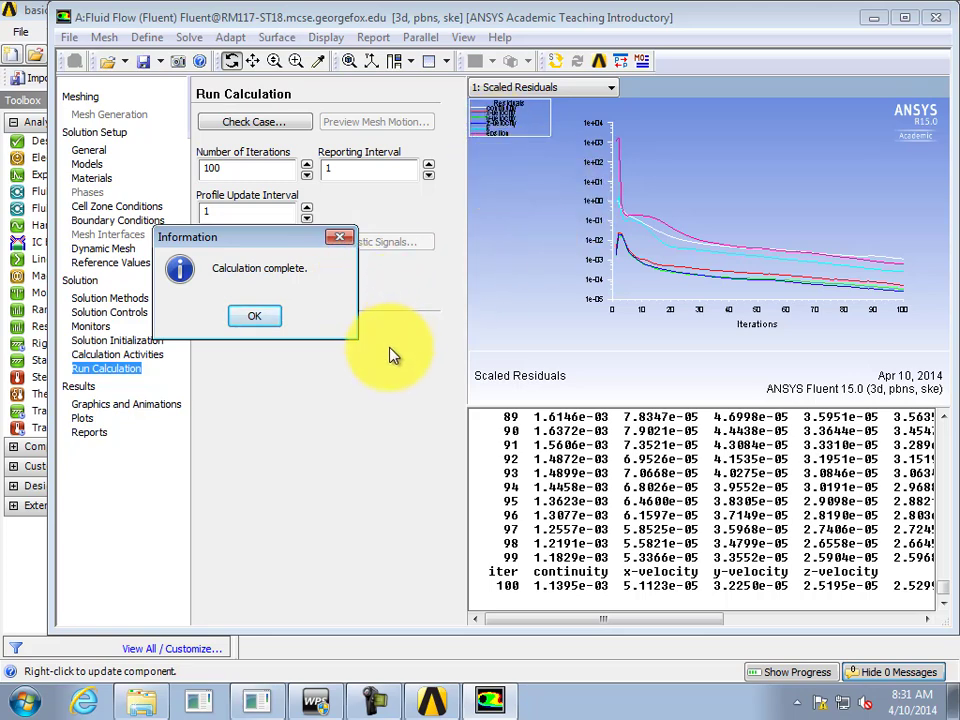
pyautogui.moveTo(415, 347)
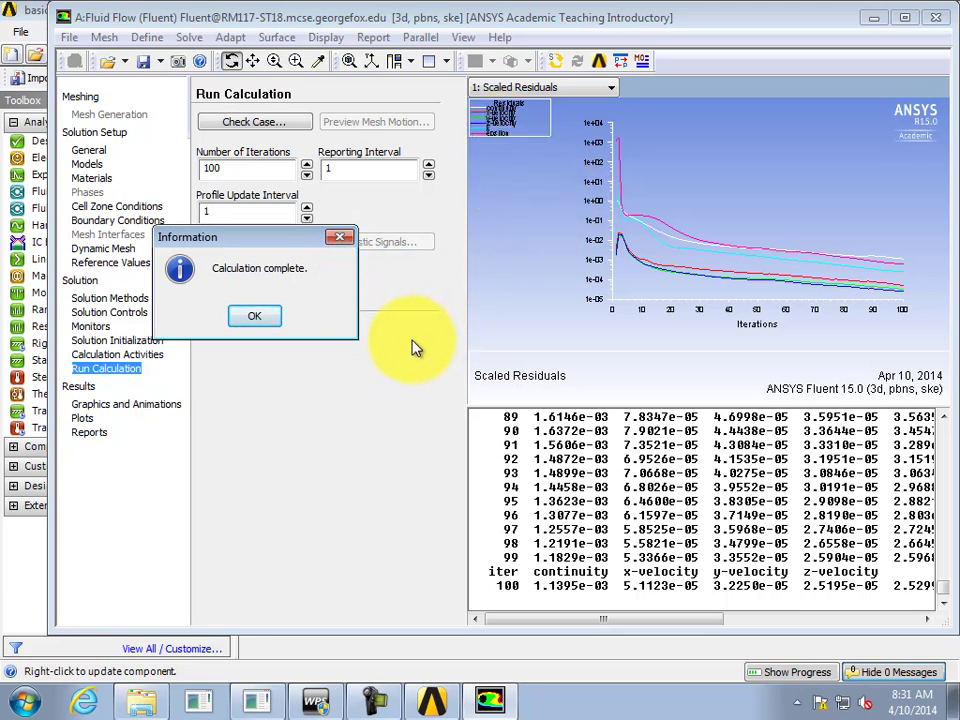
# Dismiss the calculation-complete message and close Fluent back to Workbench
pyautogui.click(254, 315)
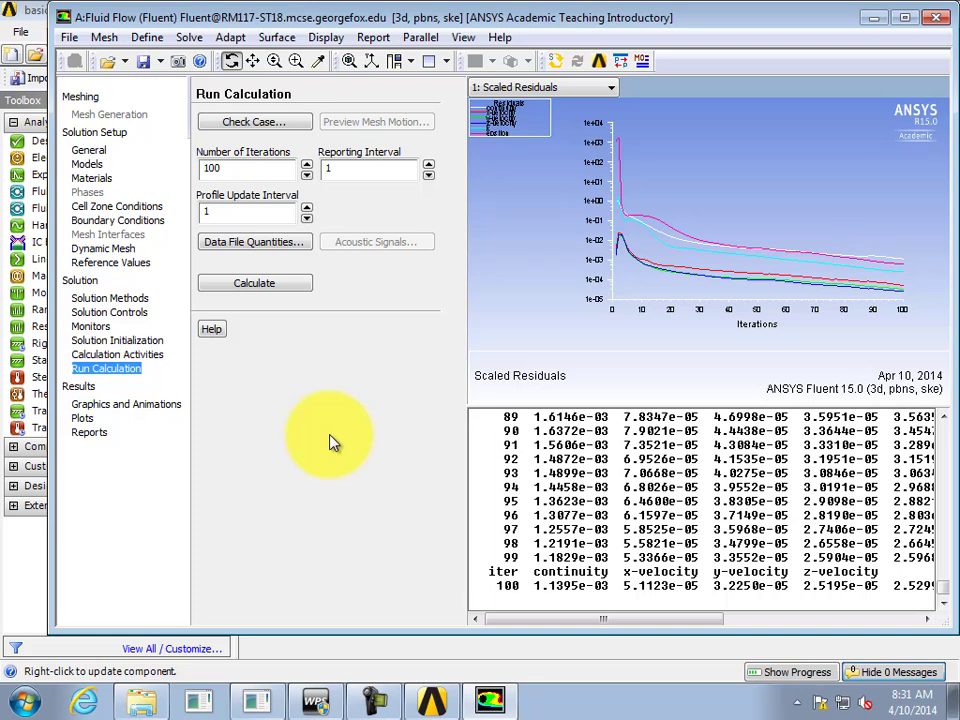
pyautogui.moveTo(336, 437)
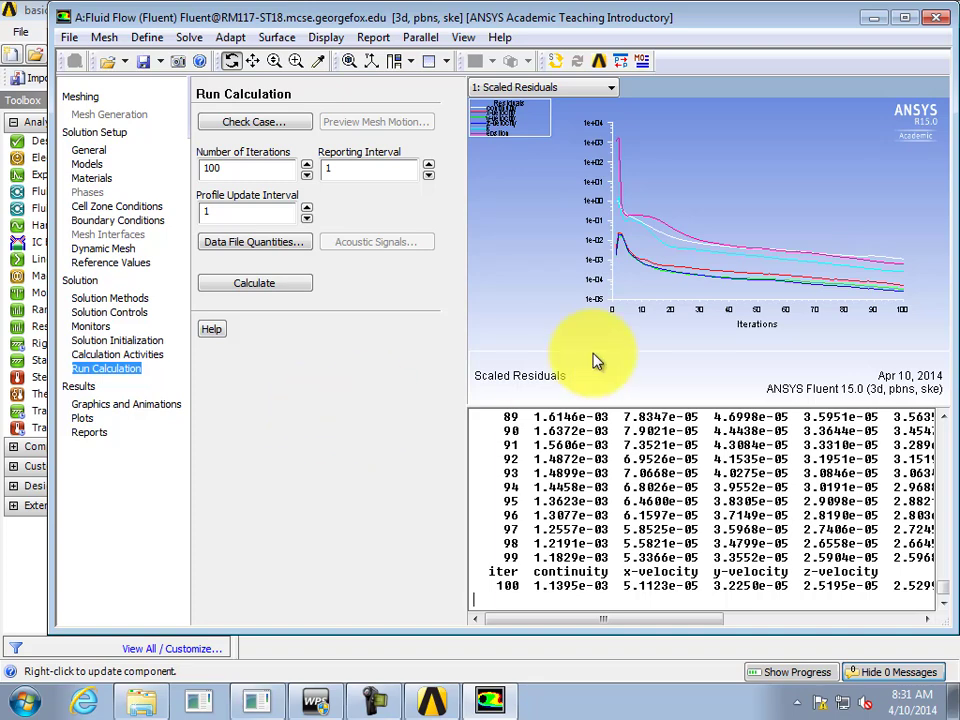
pyautogui.click(935, 17)
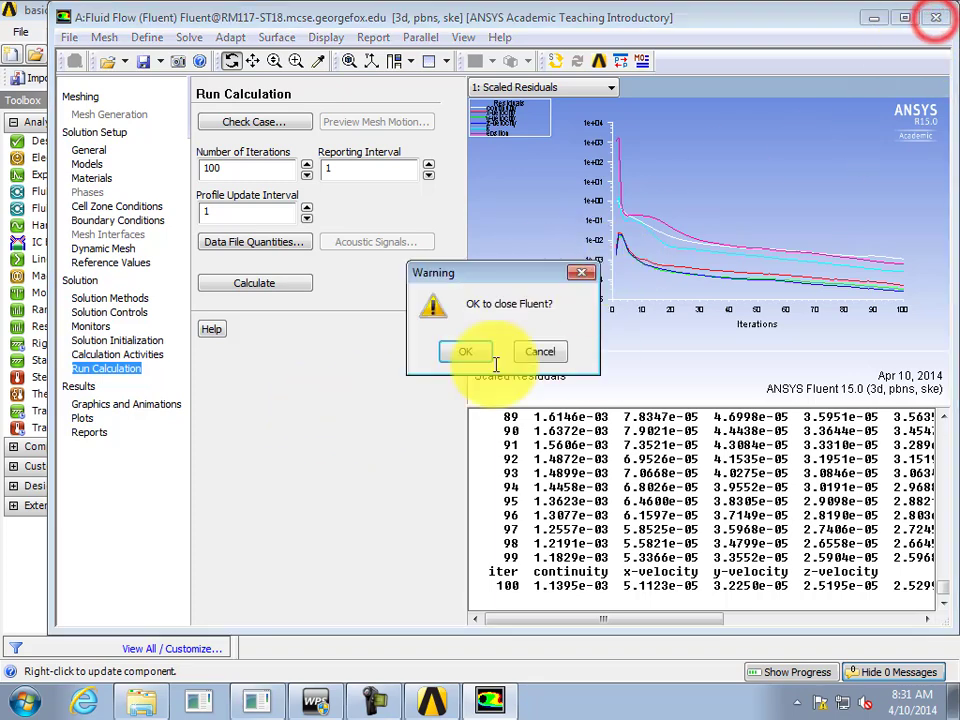
pyautogui.click(465, 351)
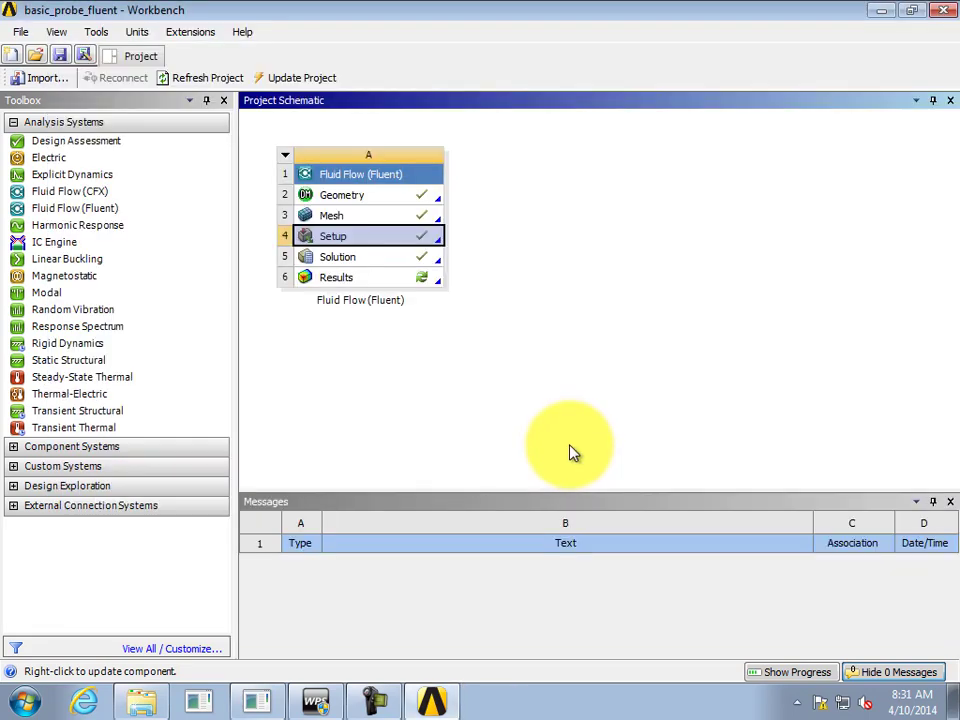
# Try opening Results (A6) in CFD-Post
pyautogui.click(363, 277)
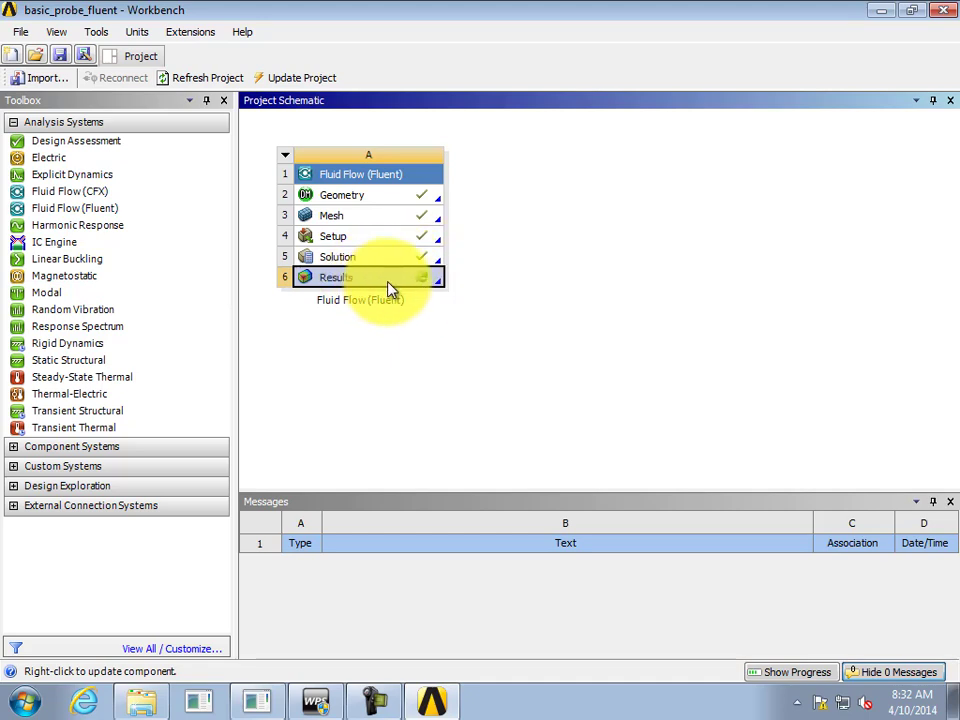
pyautogui.doubleClick(335, 277)
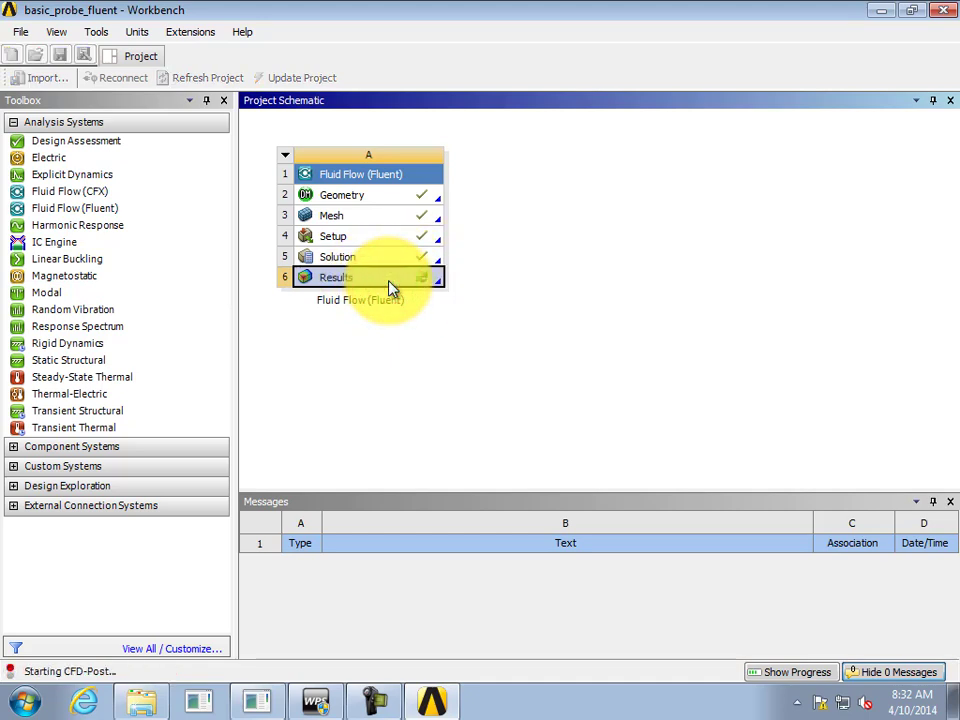
pyautogui.doubleClick(338, 277)
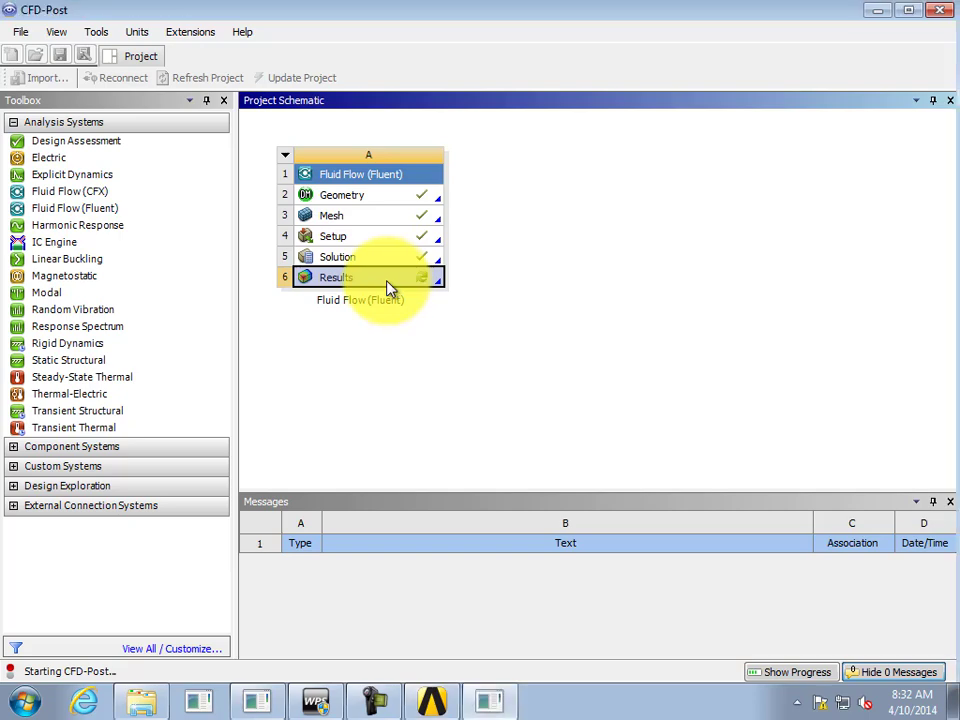
pyautogui.doubleClick(335, 277)
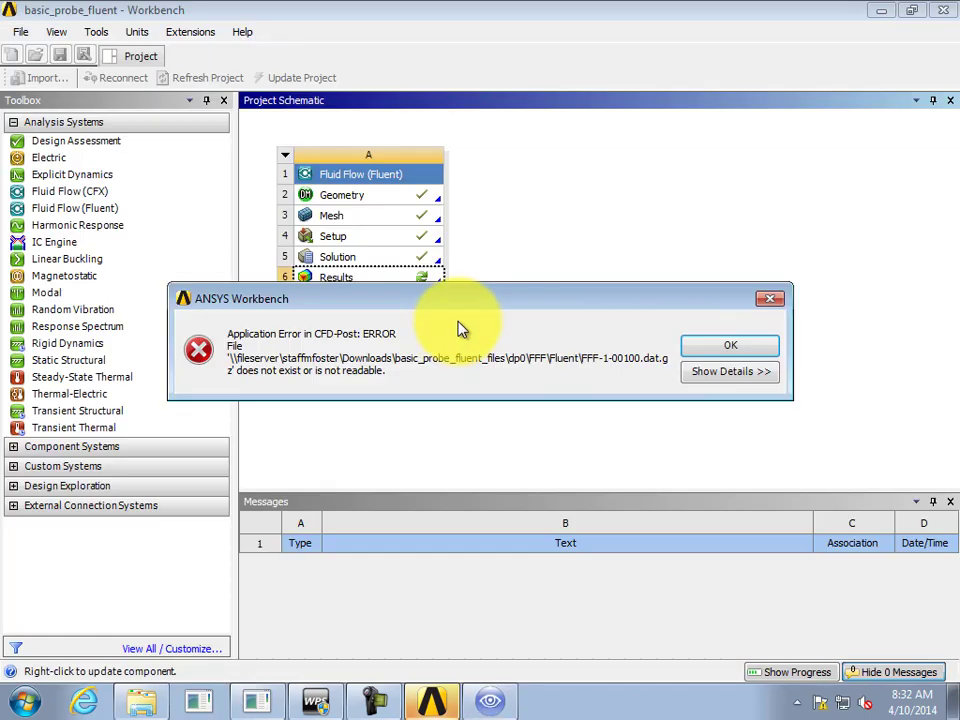
pyautogui.moveTo(460, 340)
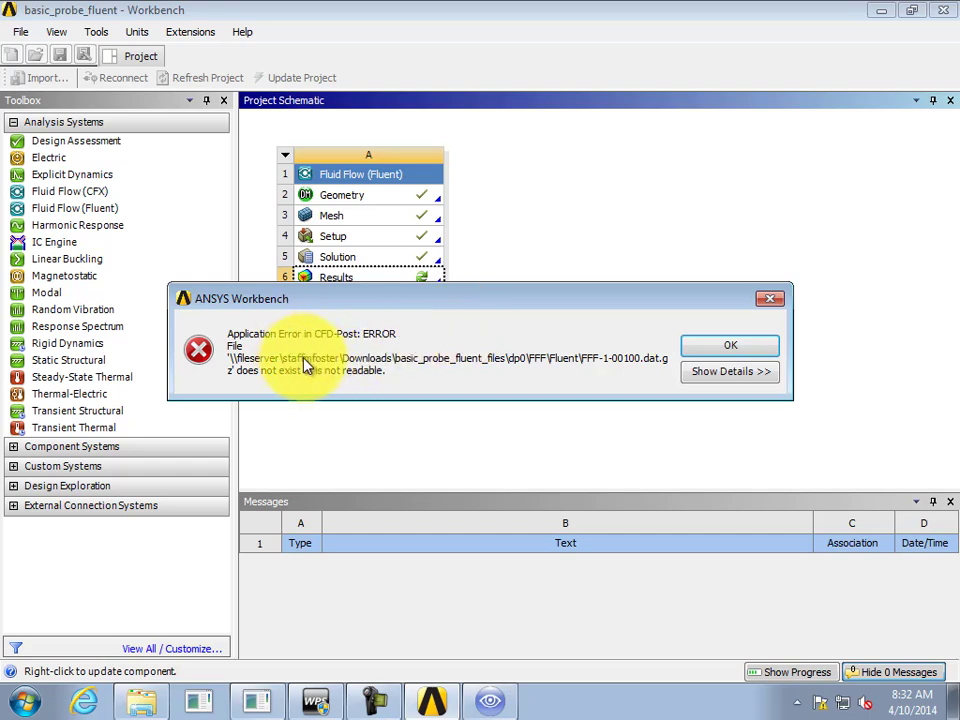
pyautogui.moveTo(310, 358)
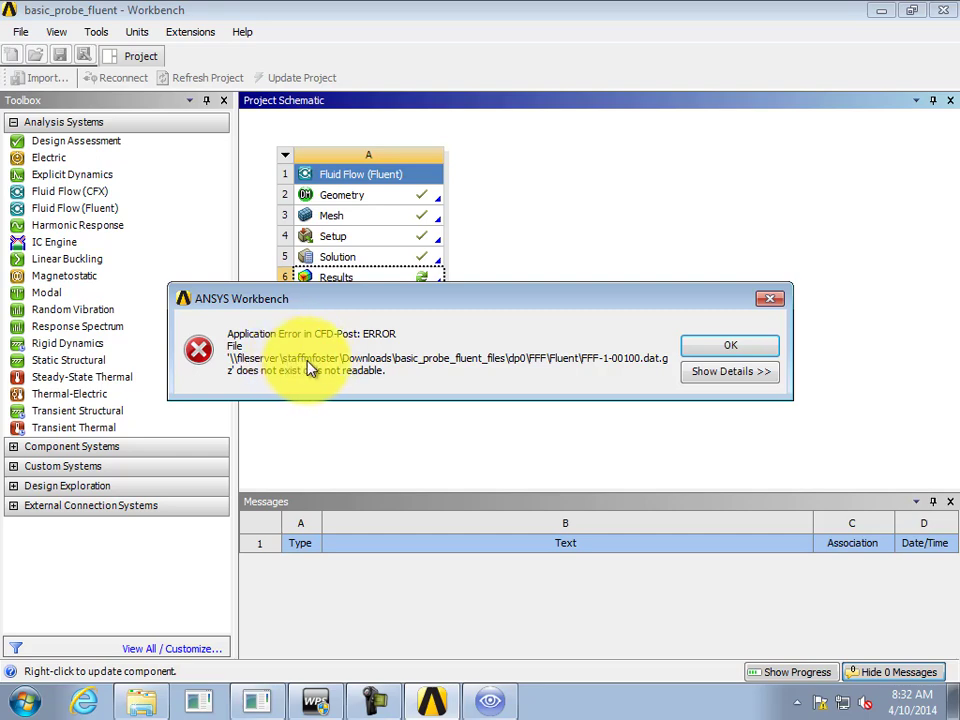
pyautogui.moveTo(322, 365)
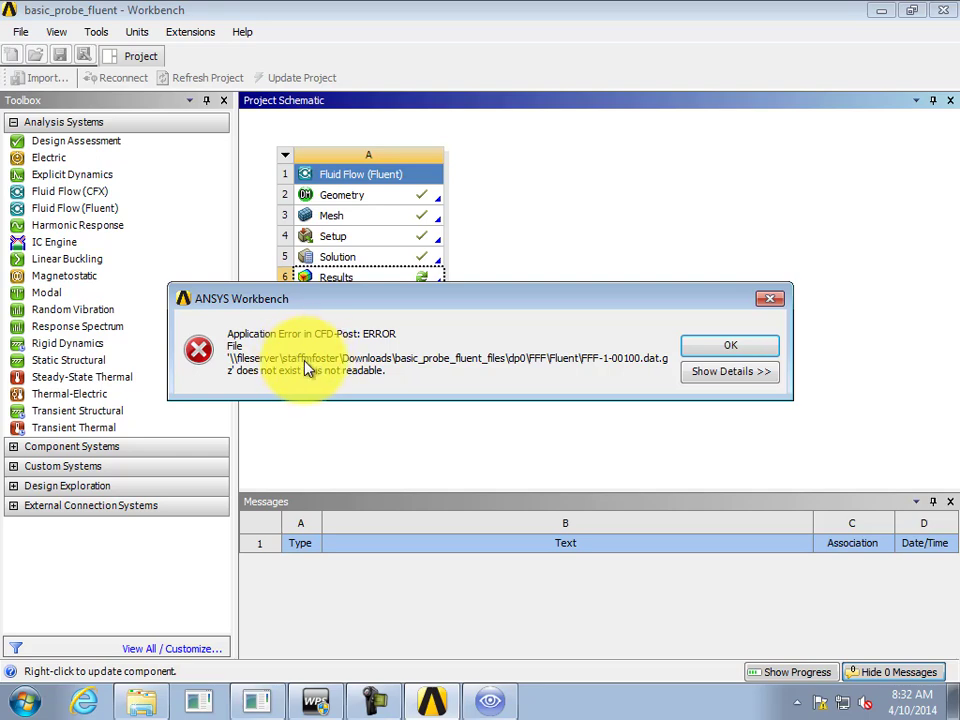
pyautogui.moveTo(311, 375)
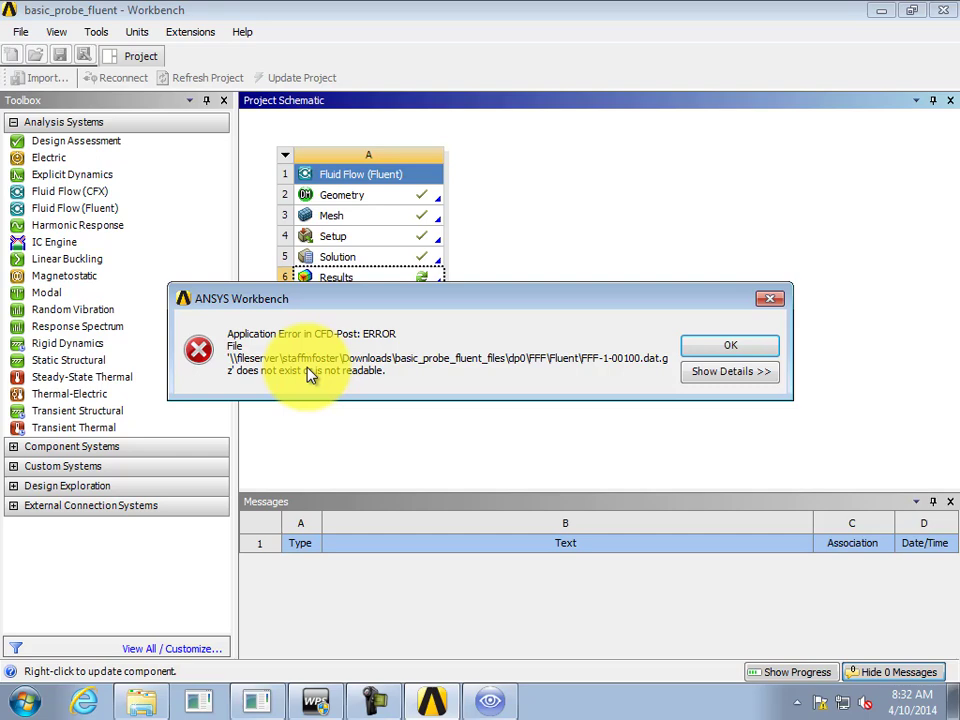
pyautogui.moveTo(323, 337)
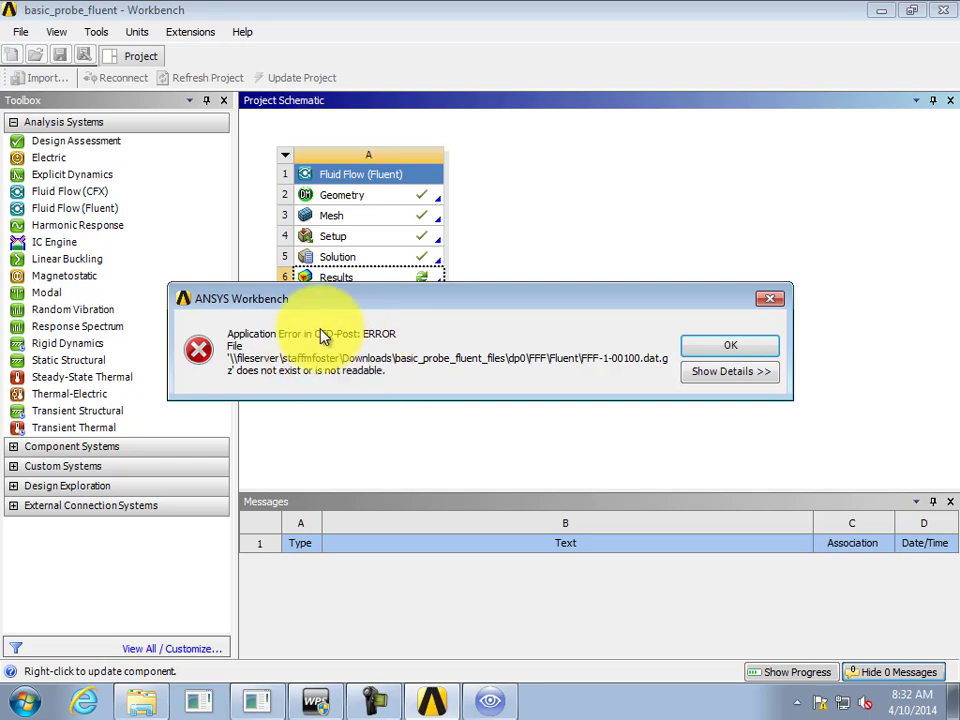
# Dismiss both unreadable-file errors and close the empty CFD-Post window
pyautogui.click(729, 344)
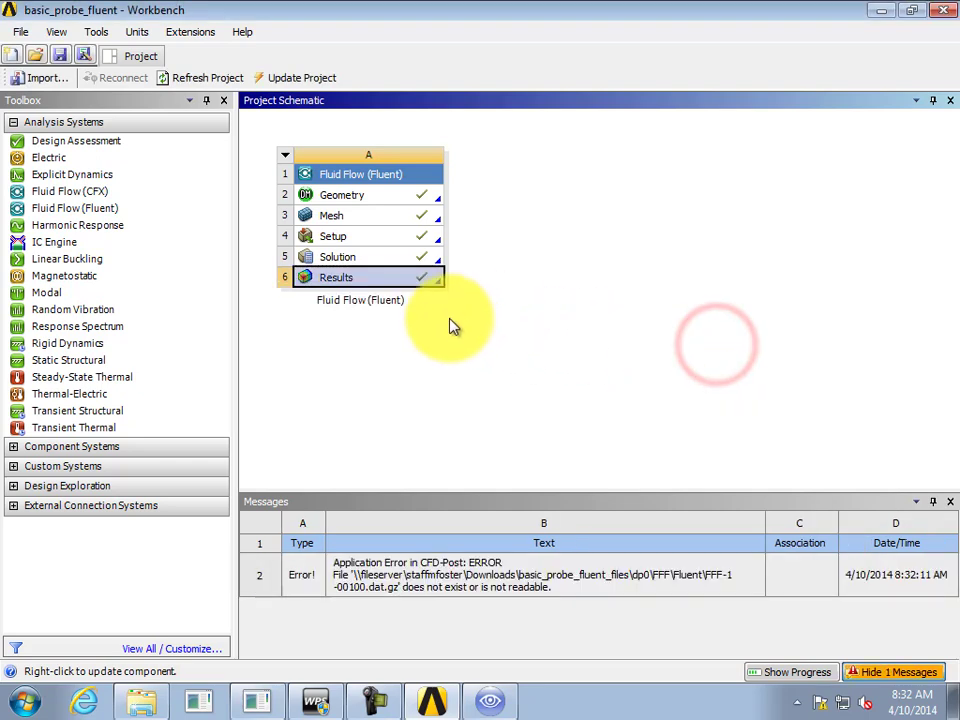
pyautogui.moveTo(470, 310)
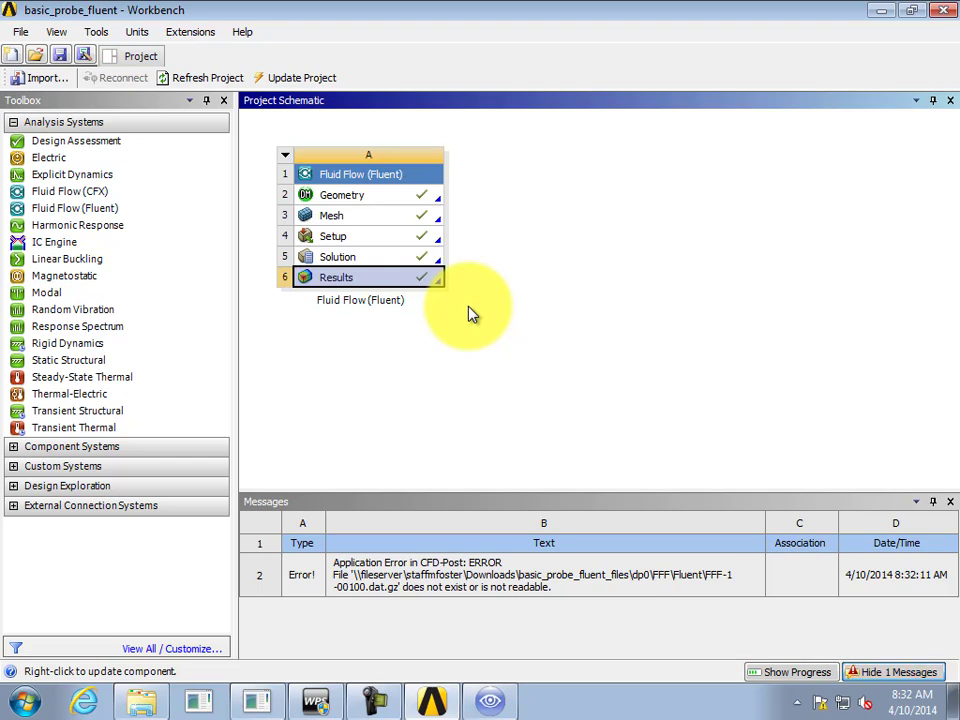
pyautogui.moveTo(743, 38)
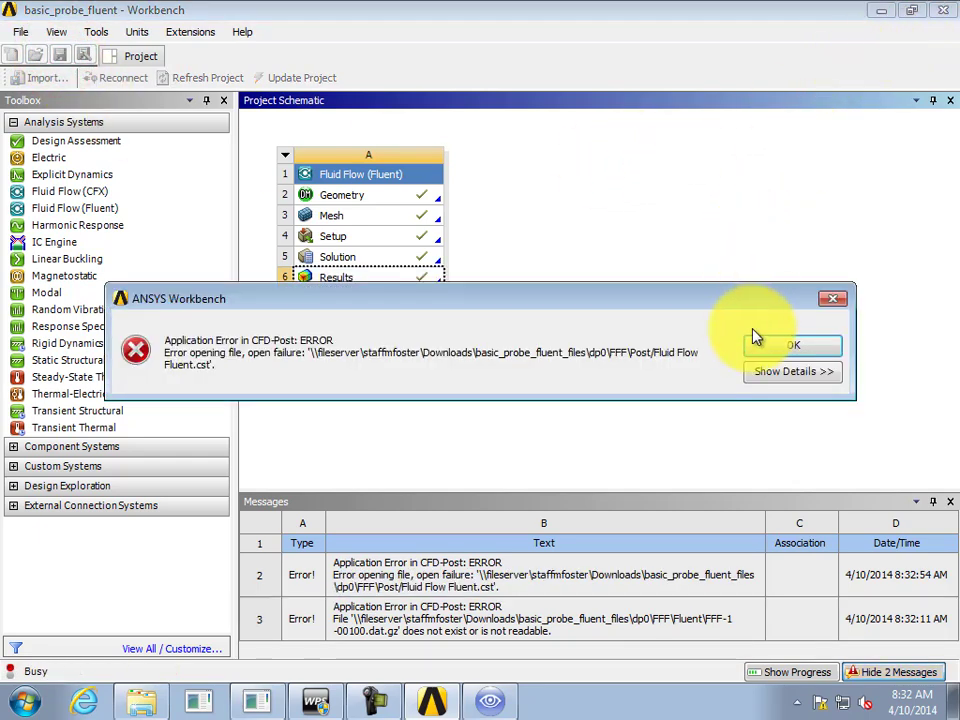
pyautogui.click(792, 344)
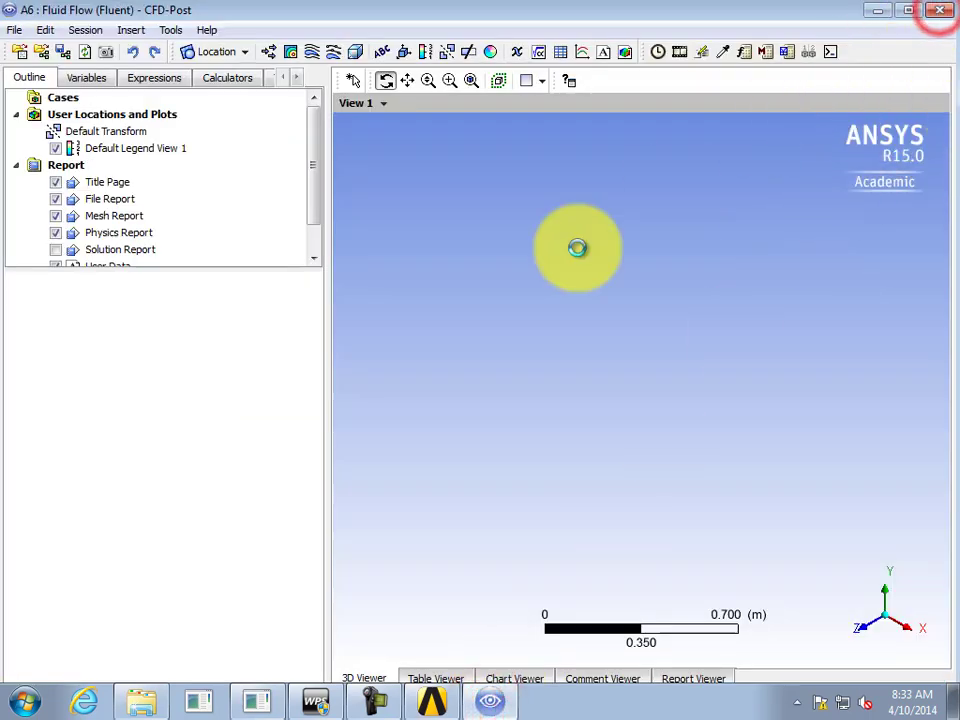
pyautogui.click(938, 13)
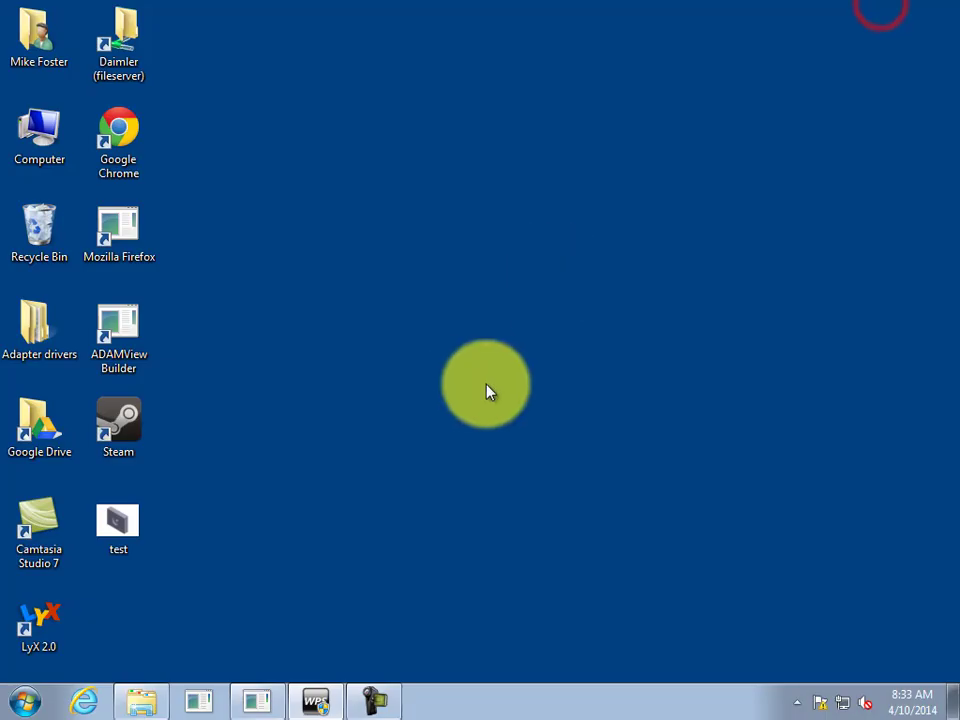
# In Explorer, select basic_probe_fluent and basic_probe_fluent_files in Downloads and copy them
pyautogui.click(134, 695)
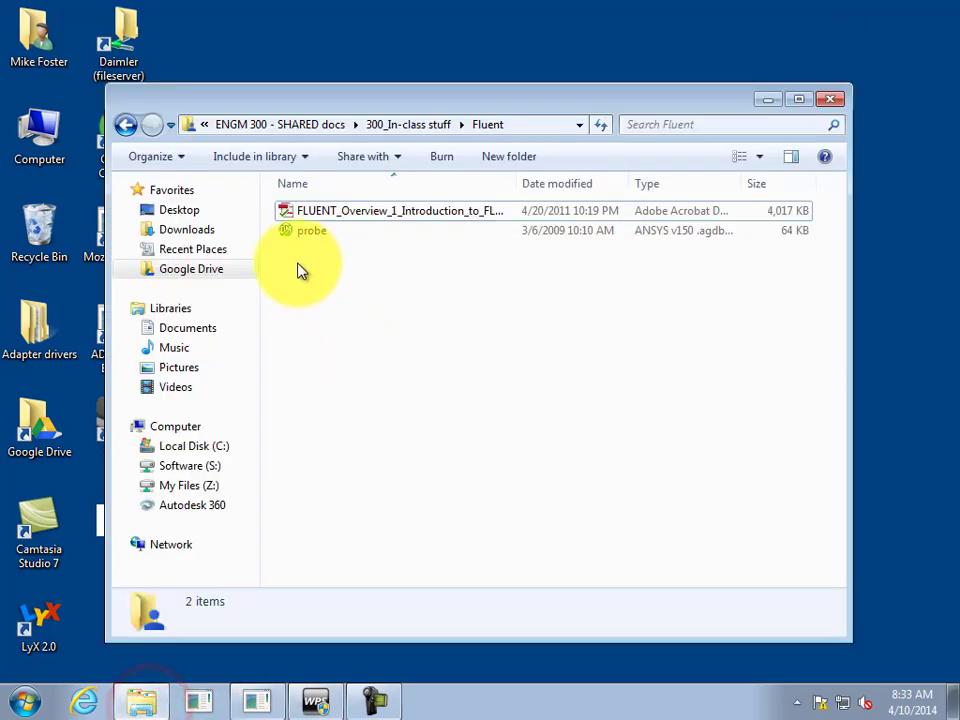
pyautogui.click(186, 229)
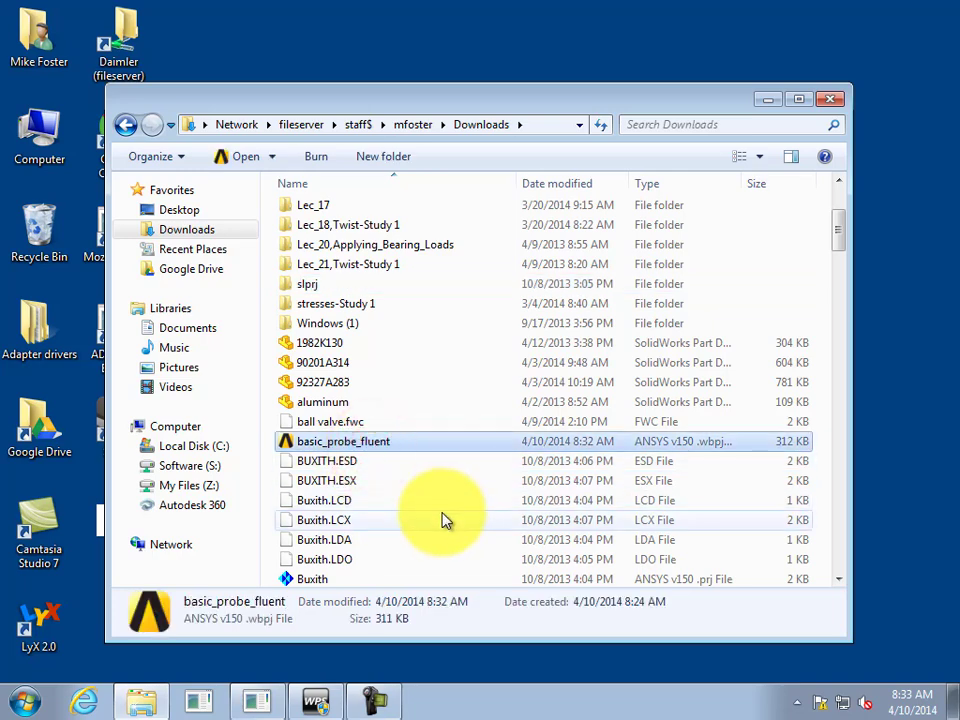
pyautogui.moveTo(453, 504)
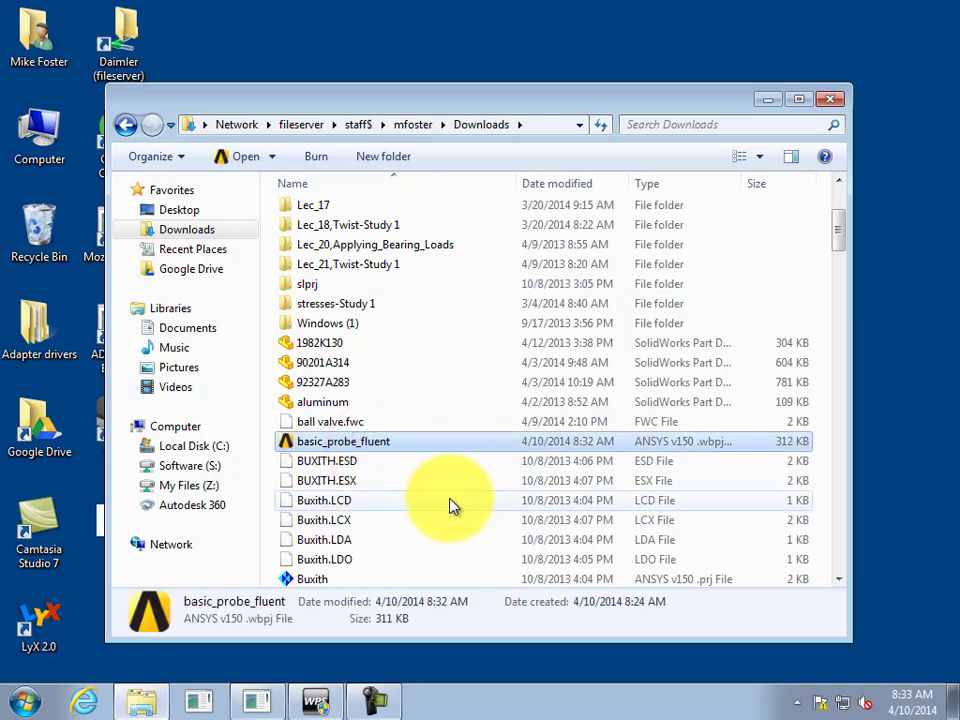
pyautogui.moveTo(438, 482)
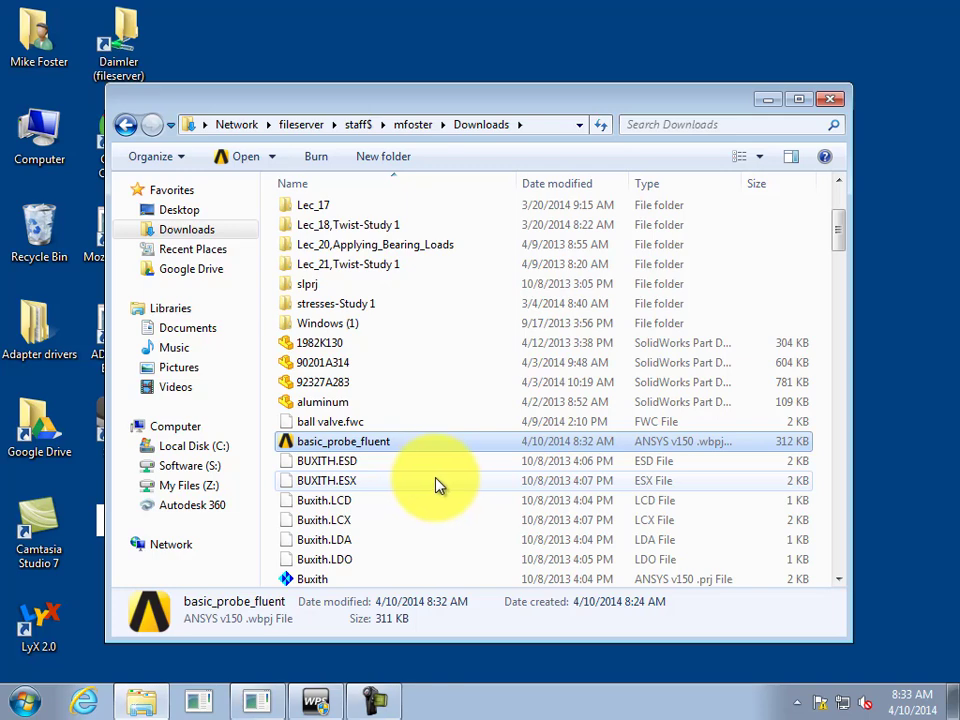
pyautogui.moveTo(450, 484)
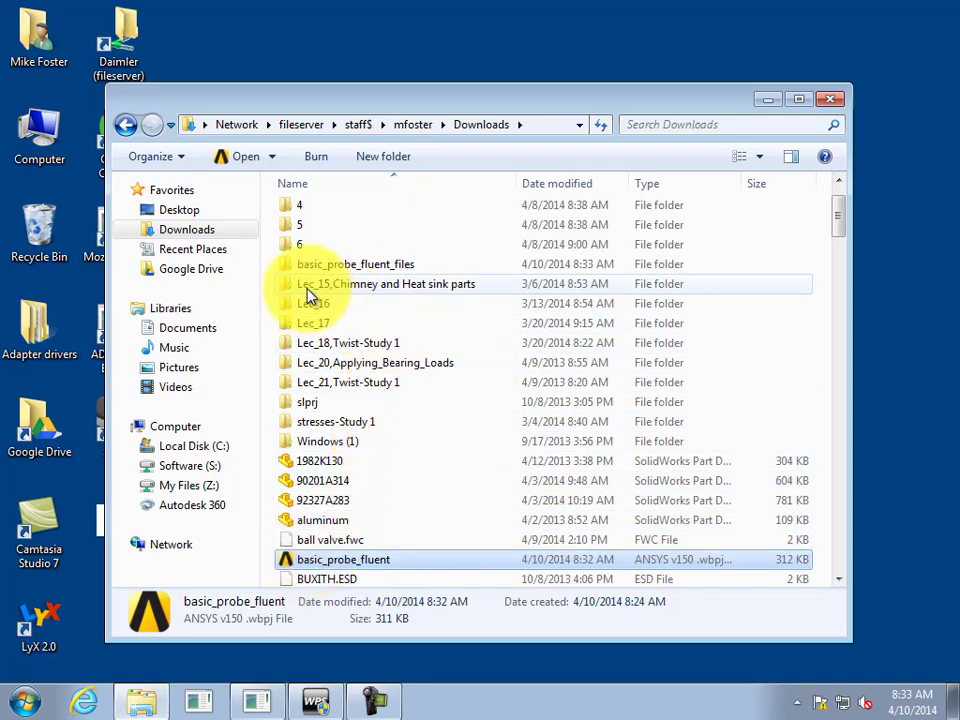
pyautogui.click(343, 559)
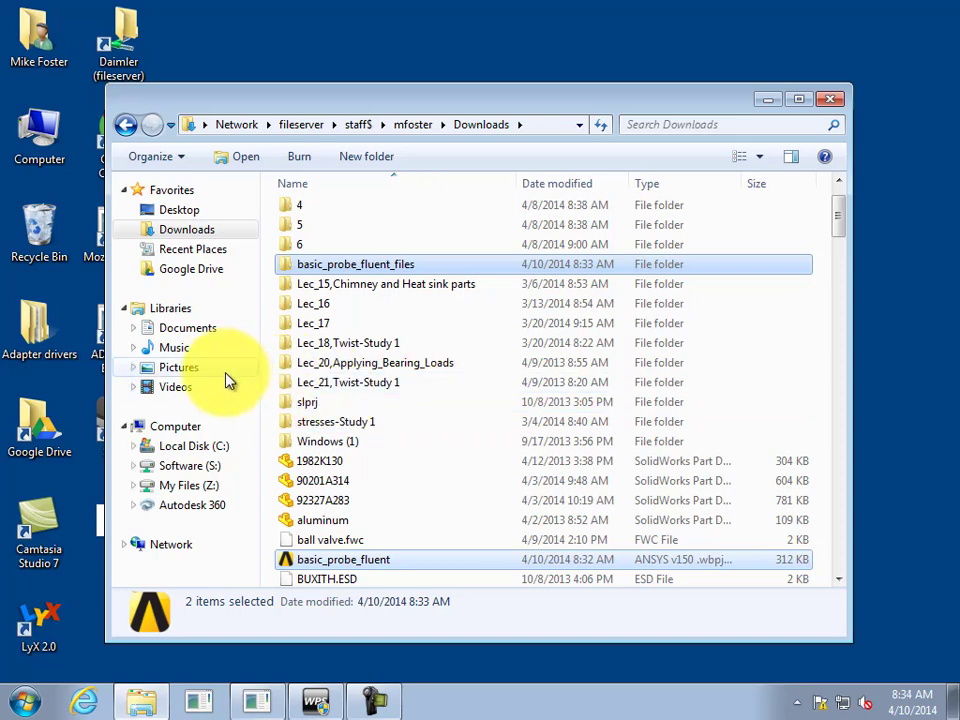
pyautogui.moveTo(179, 214)
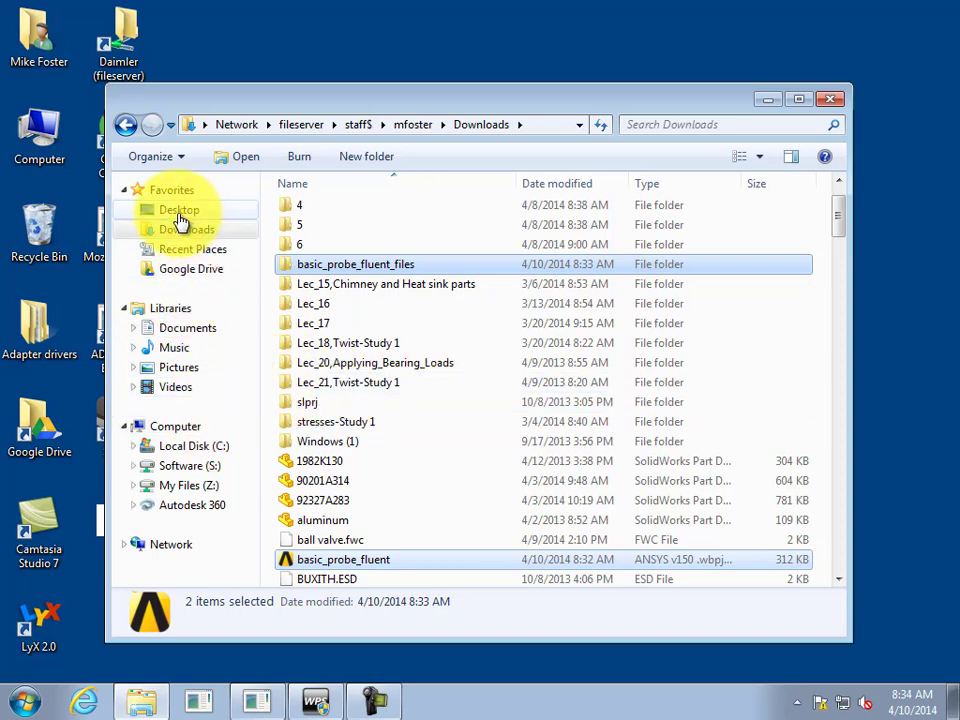
# Paste both into C:\Users\probe, replacing the older copies
pyautogui.click(178, 209)
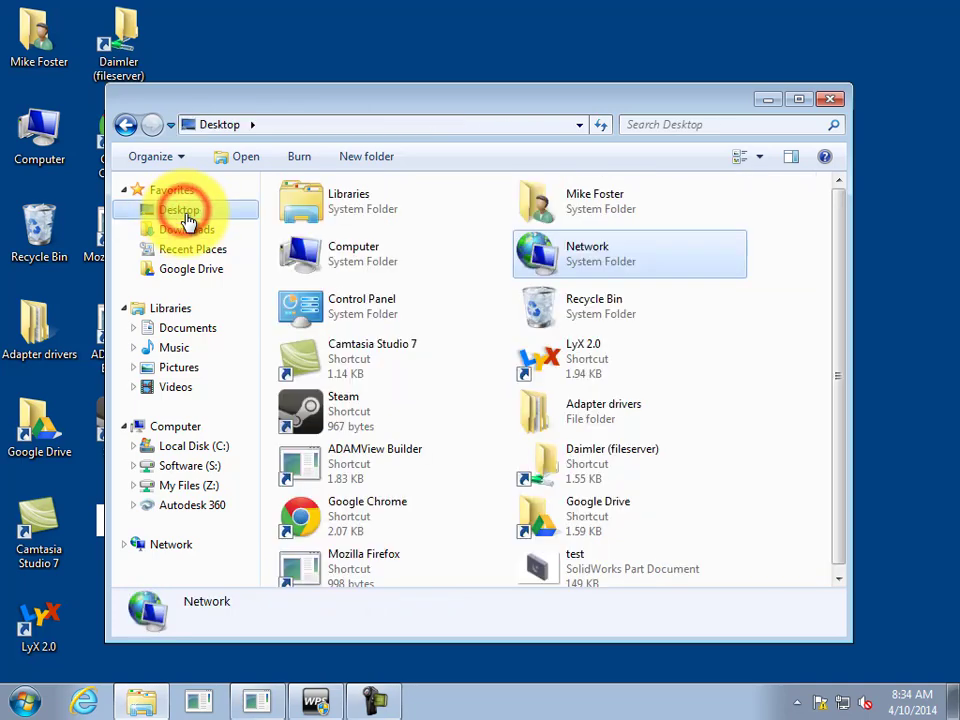
pyautogui.moveTo(205, 446)
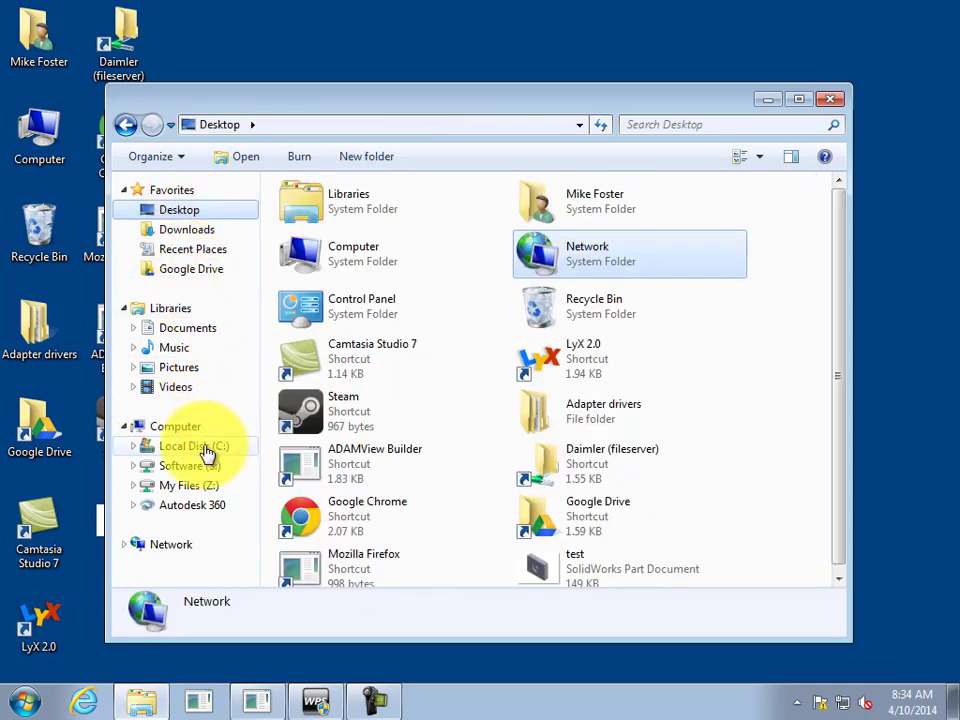
pyautogui.click(190, 446)
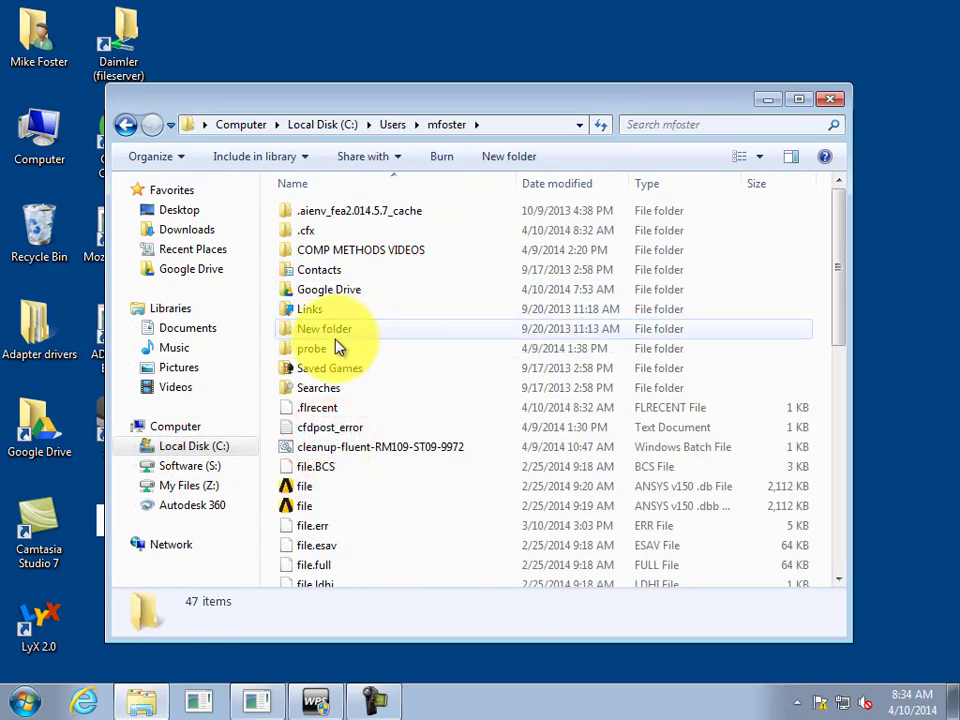
pyautogui.doubleClick(311, 348)
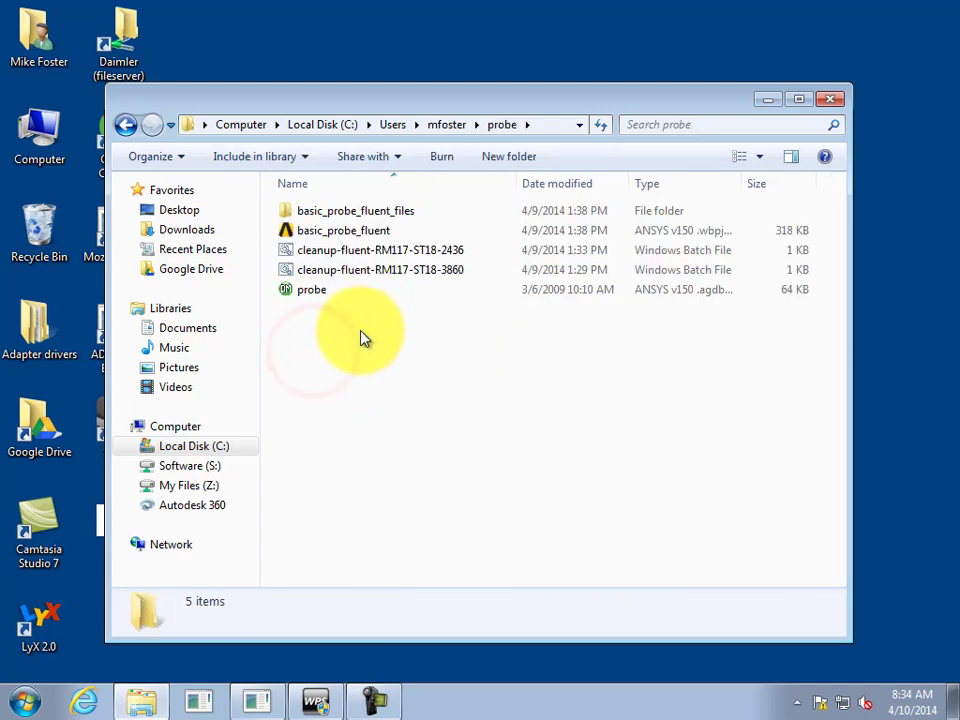
pyautogui.click(328, 210)
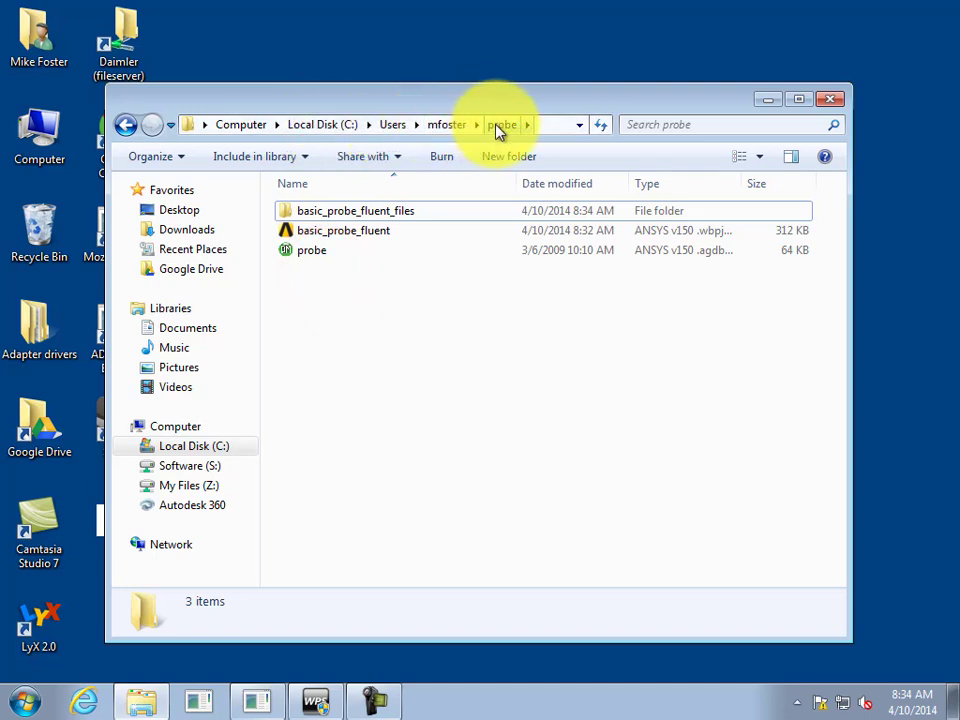
pyautogui.moveTo(493, 150)
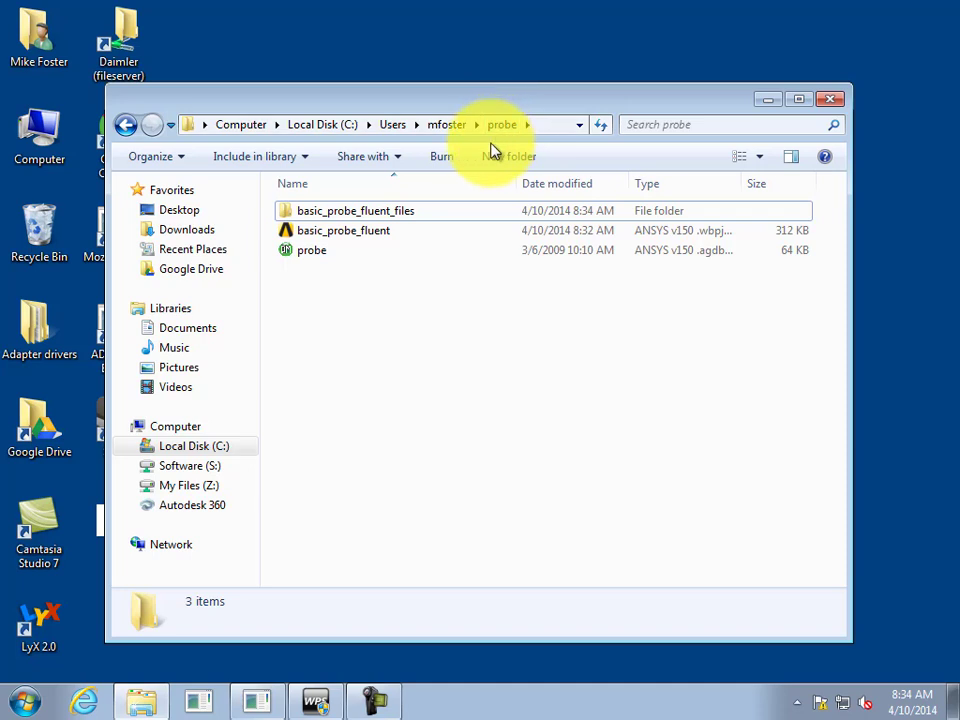